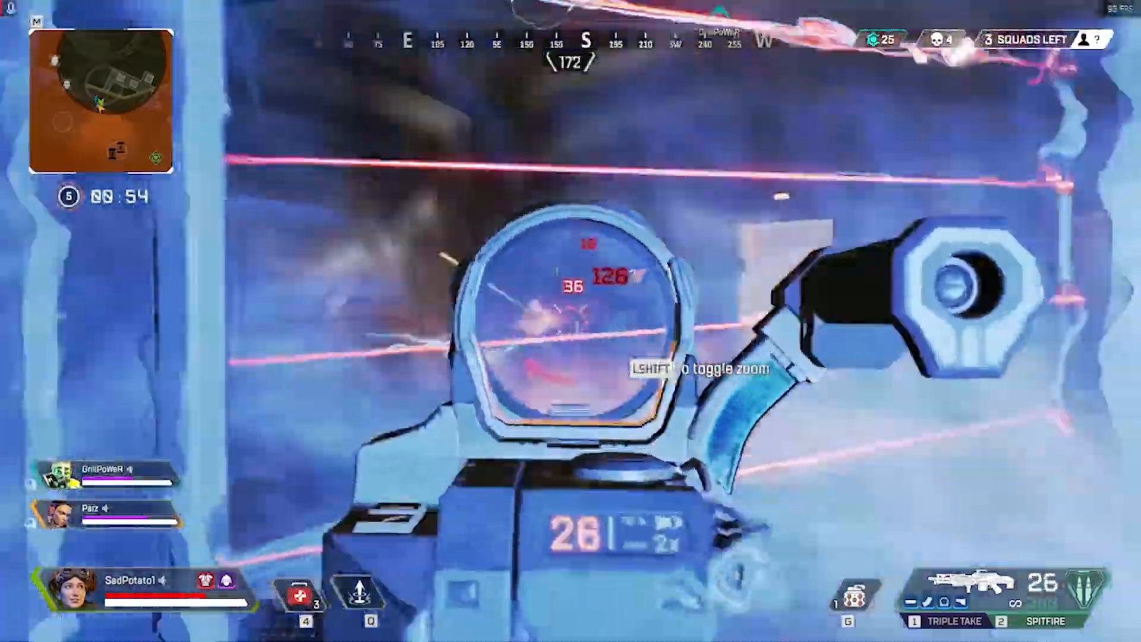
- Search Google for 'moonlight github' from the new tab's address bar
left_click(571, 321)
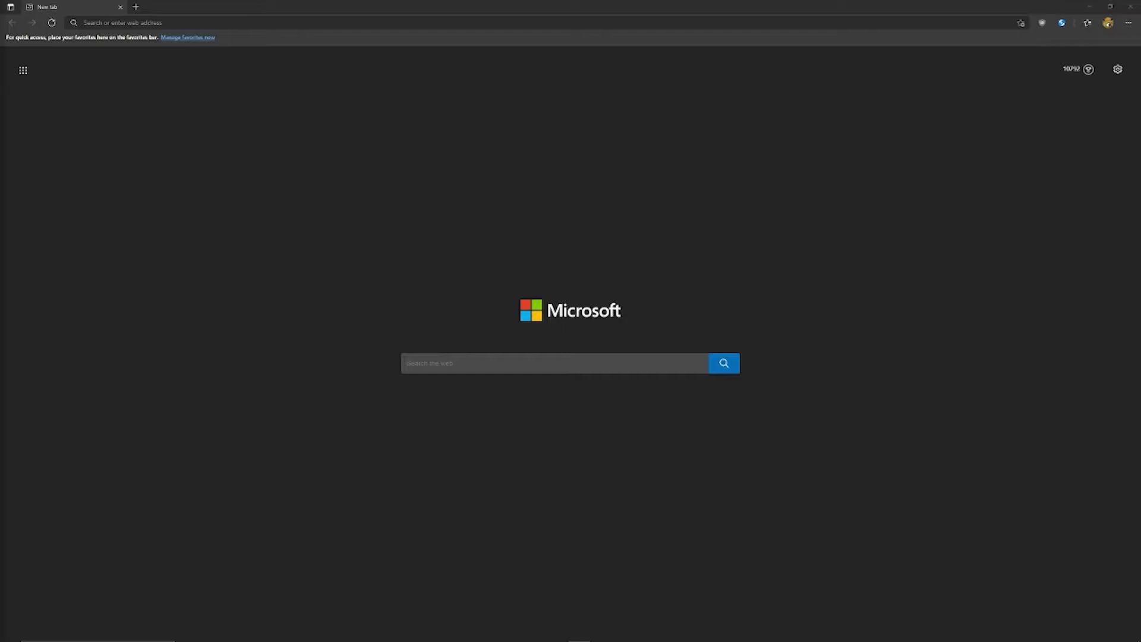
mouse_move(354, 100)
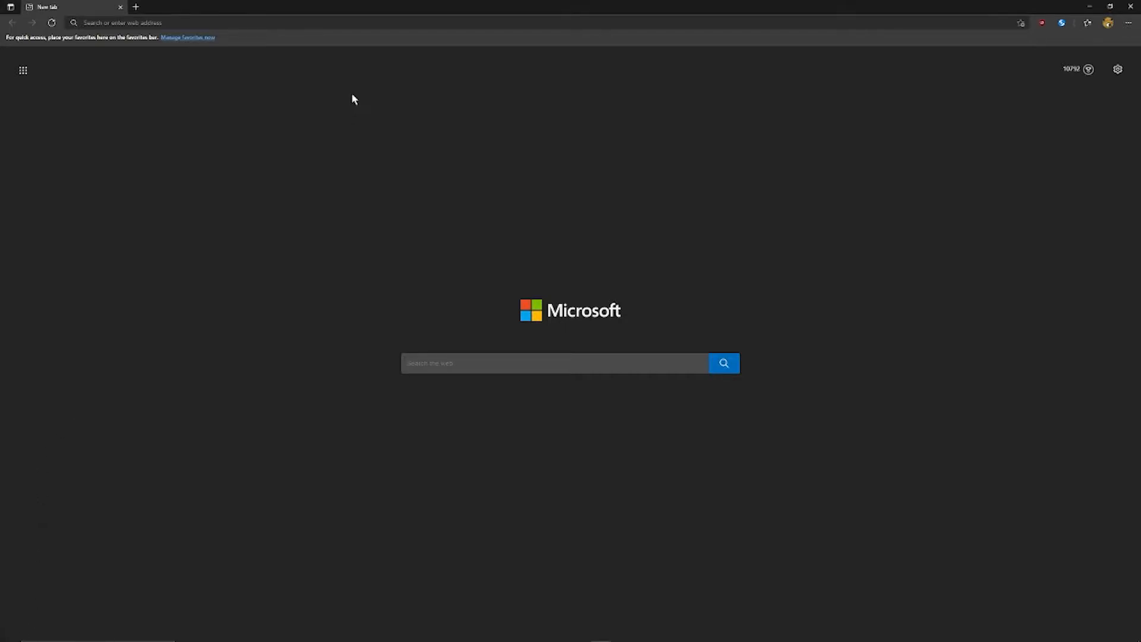
left_click(149, 23)
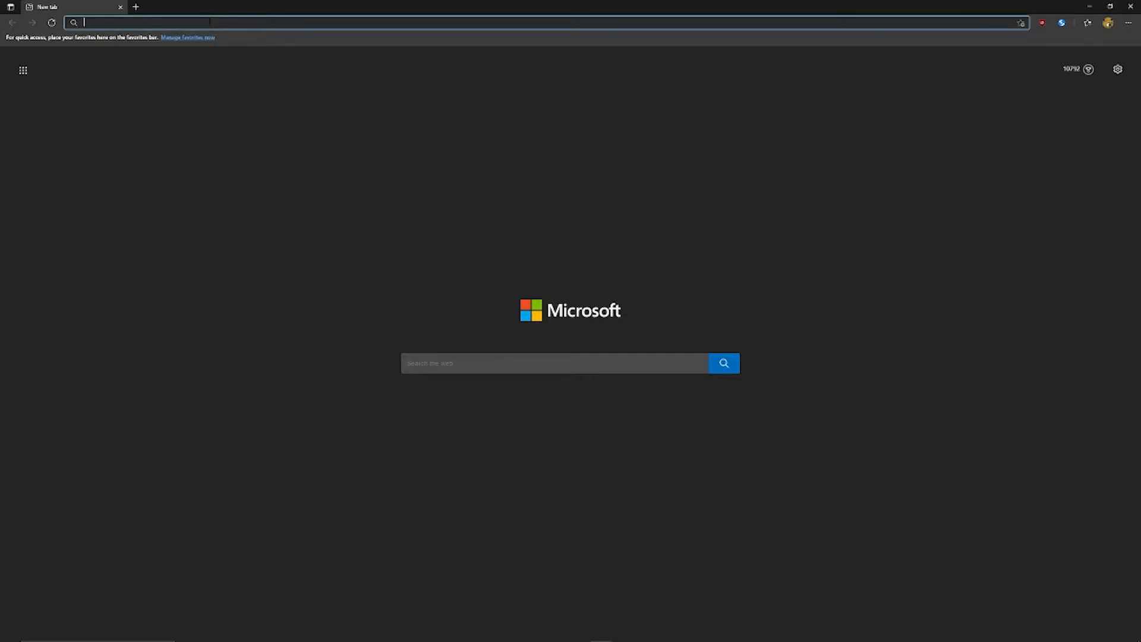
type("mooni")
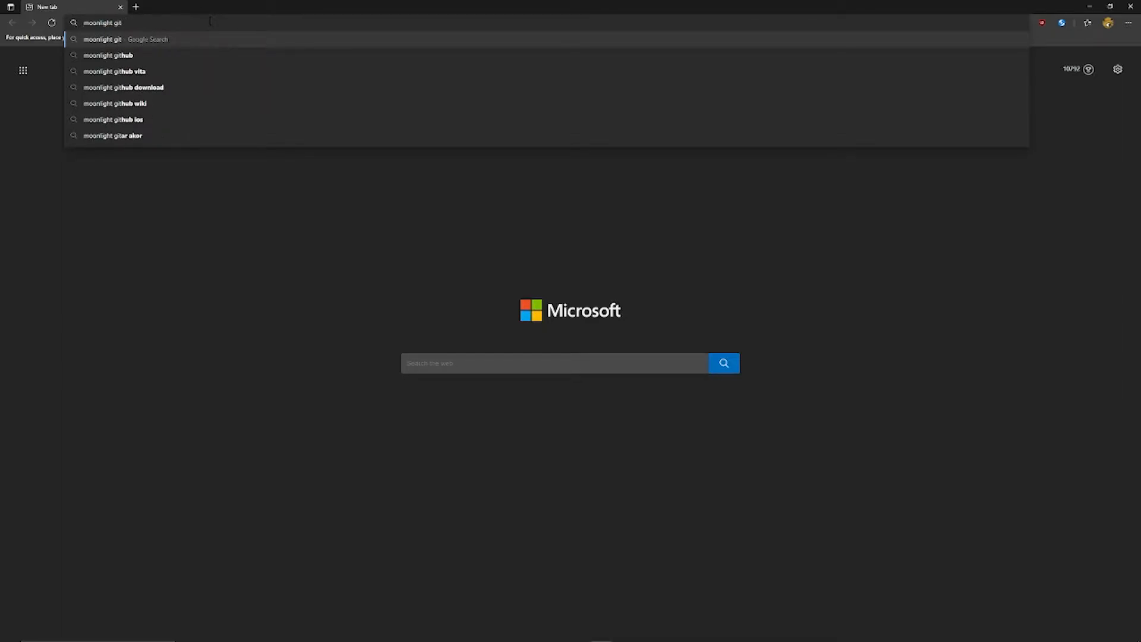
left_click(111, 55)
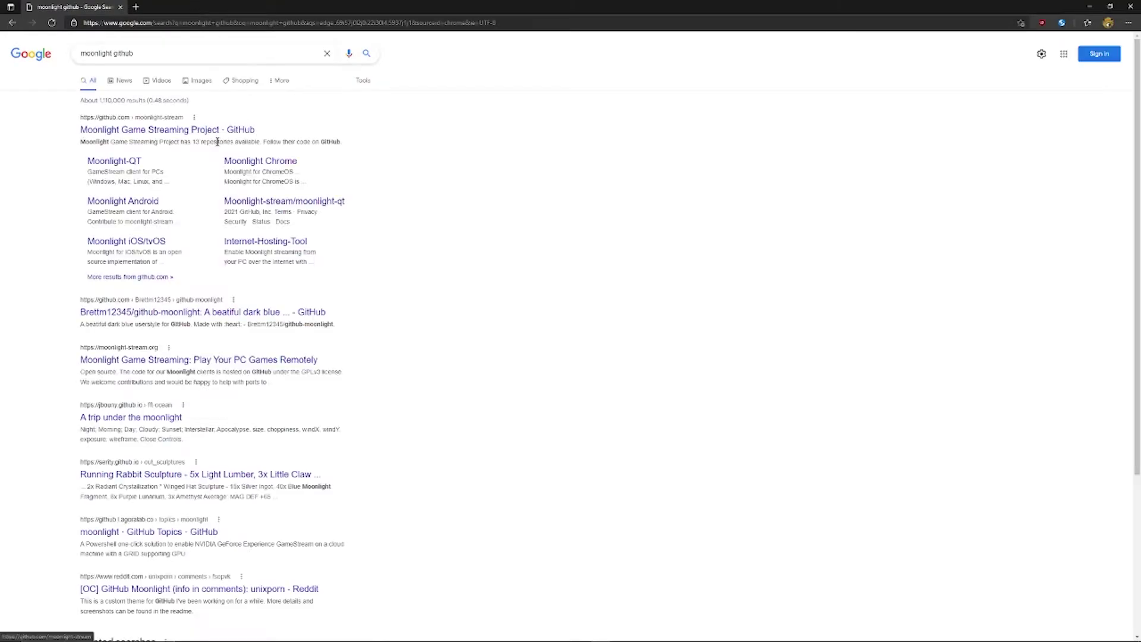
- Open the Moonlight Game Streaming Project organization and browse its repository list
left_click(158, 130)
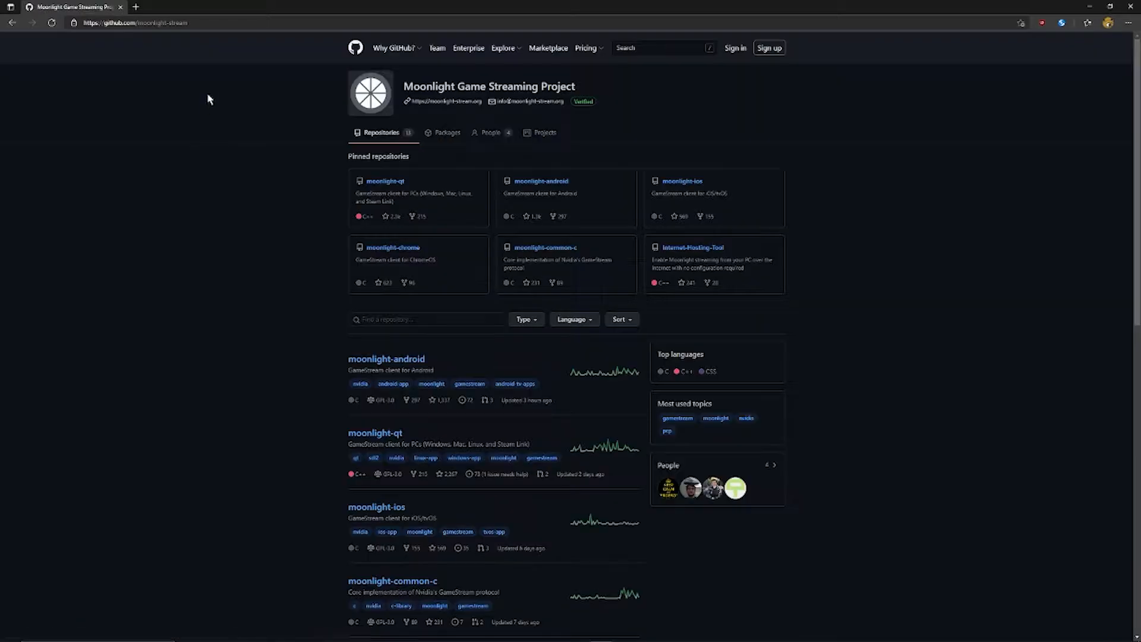
mouse_move(365, 247)
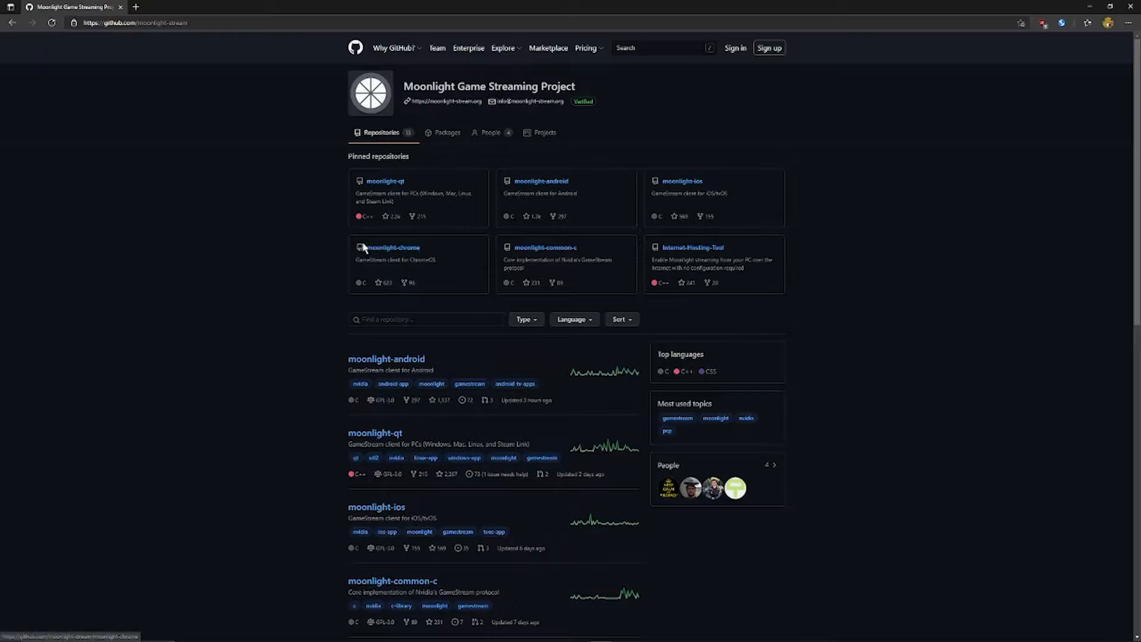
mouse_move(355, 182)
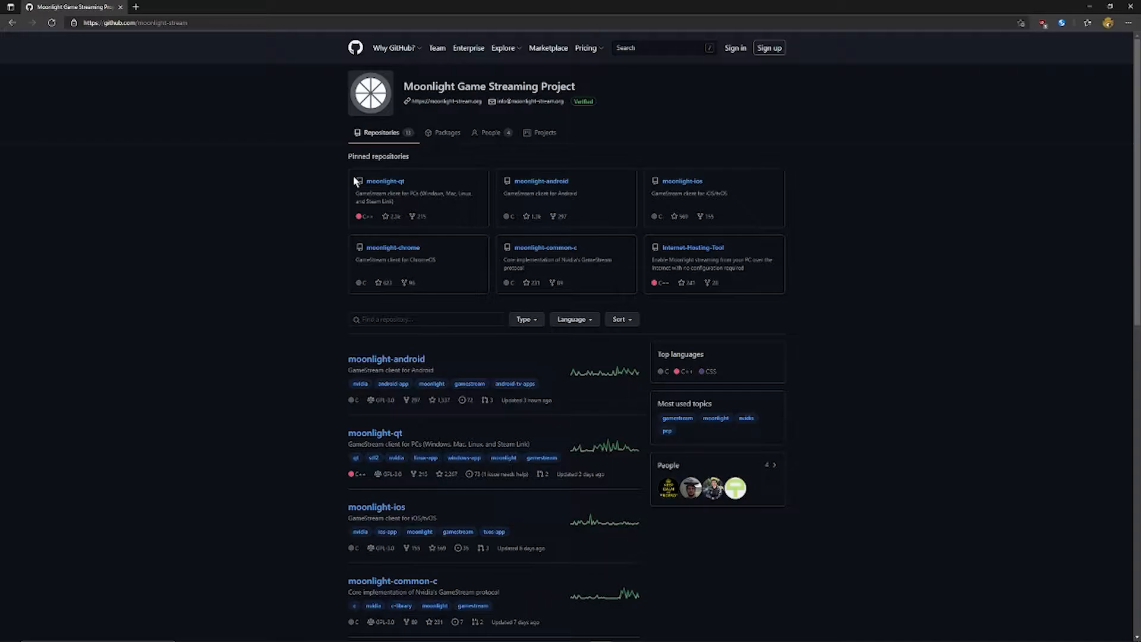
double_click(387, 359)
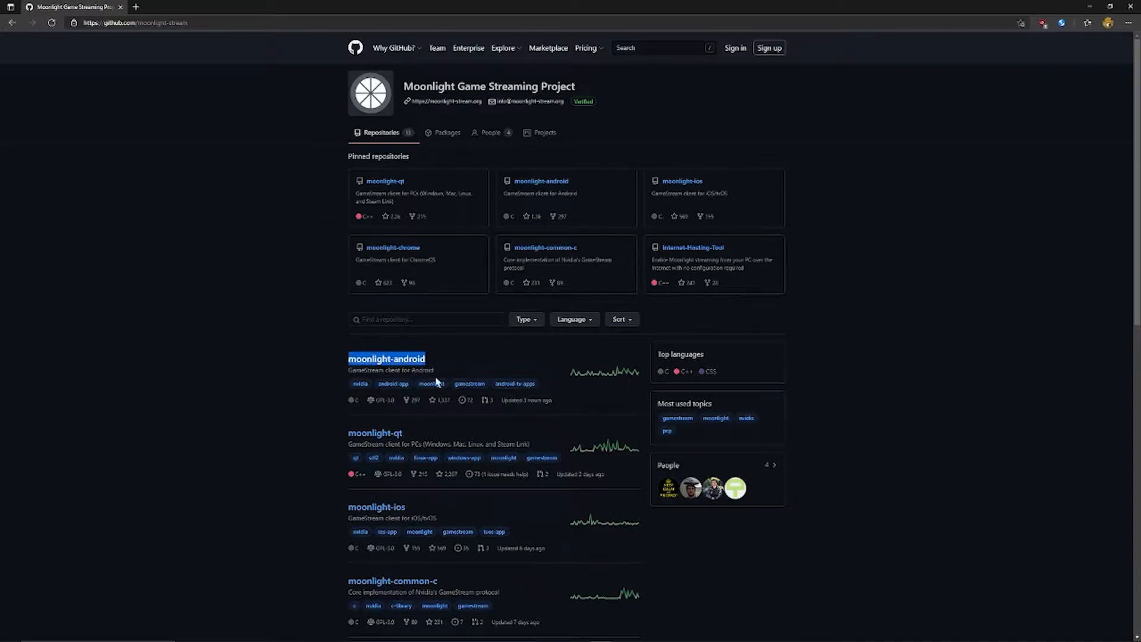
scroll("down", 3)
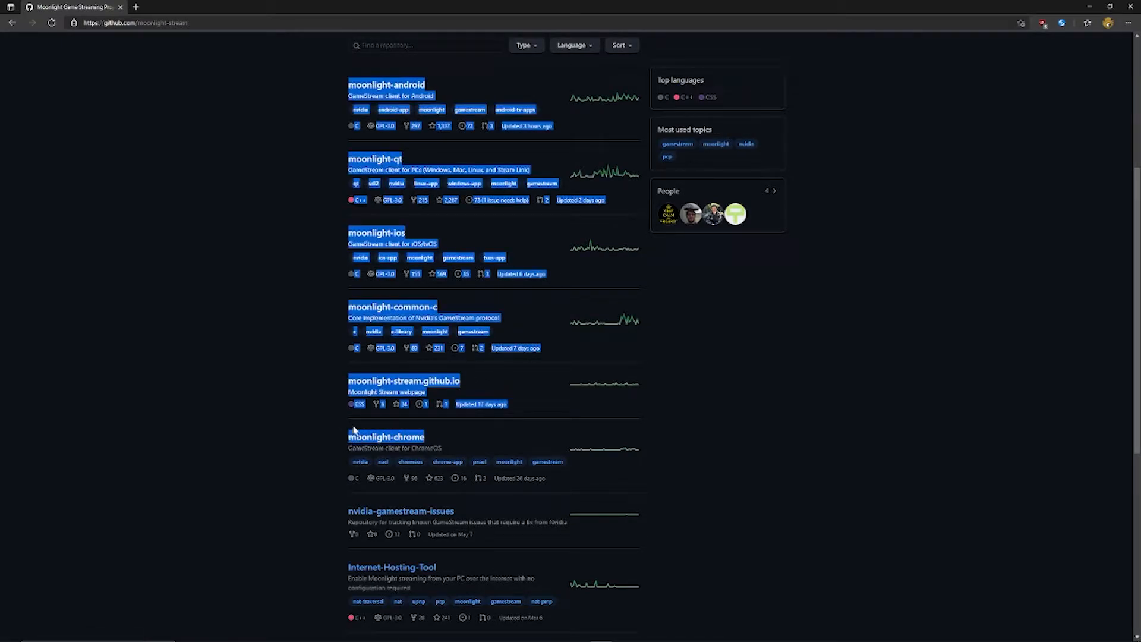
left_click(519, 431)
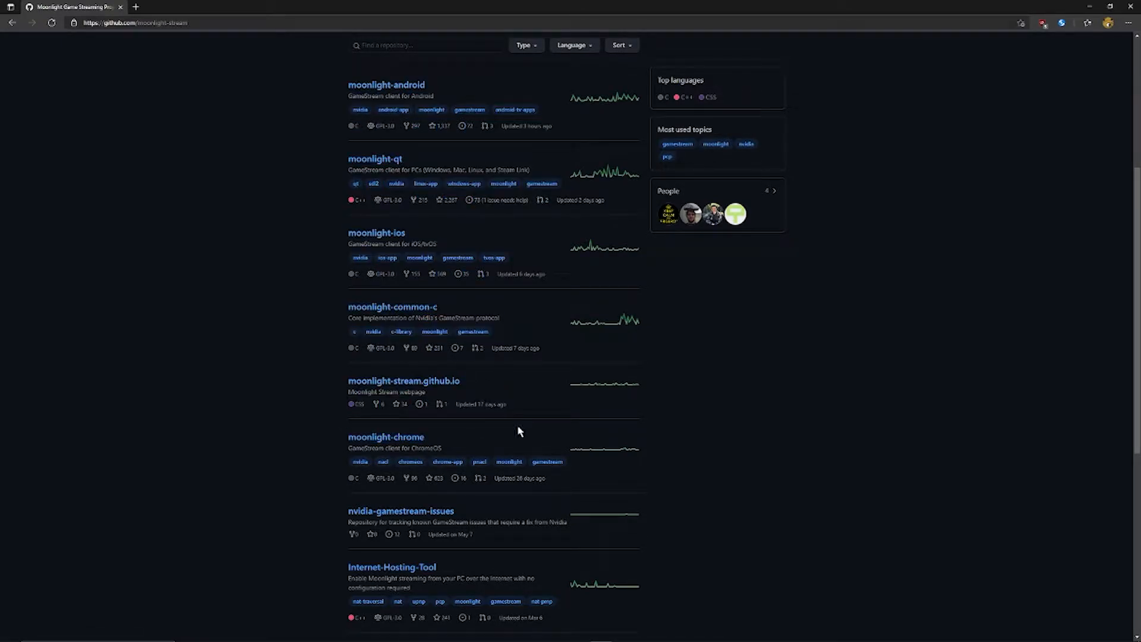
mouse_move(536, 404)
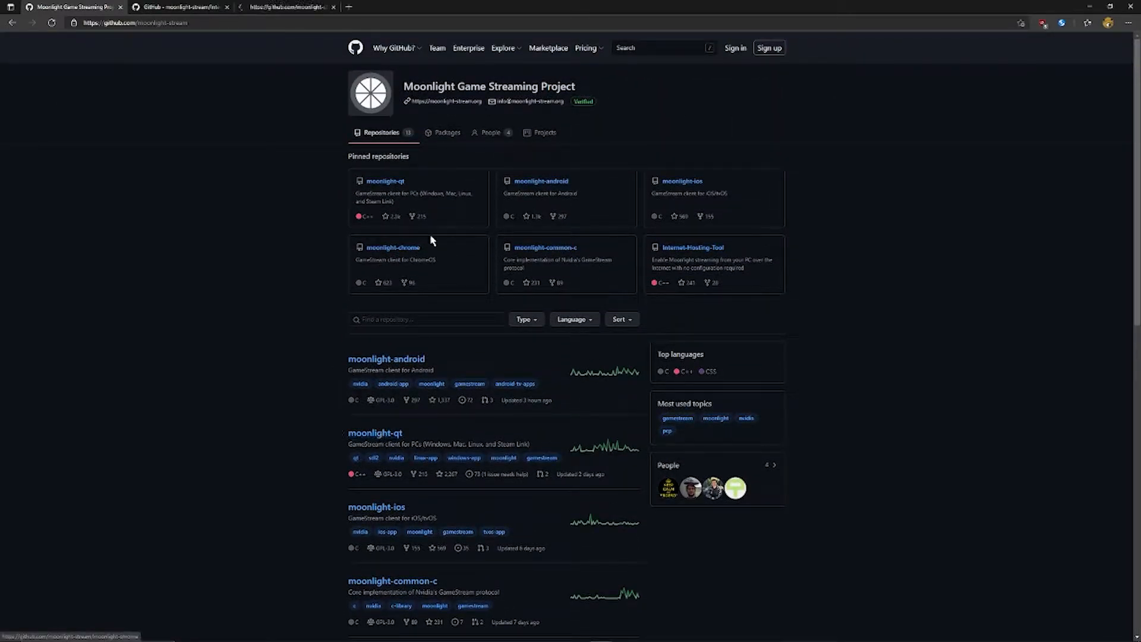
- Download InternetHostingToolSetup-v5.5.3.exe from the Internet-Hosting-Tool latest release
left_click(692, 248)
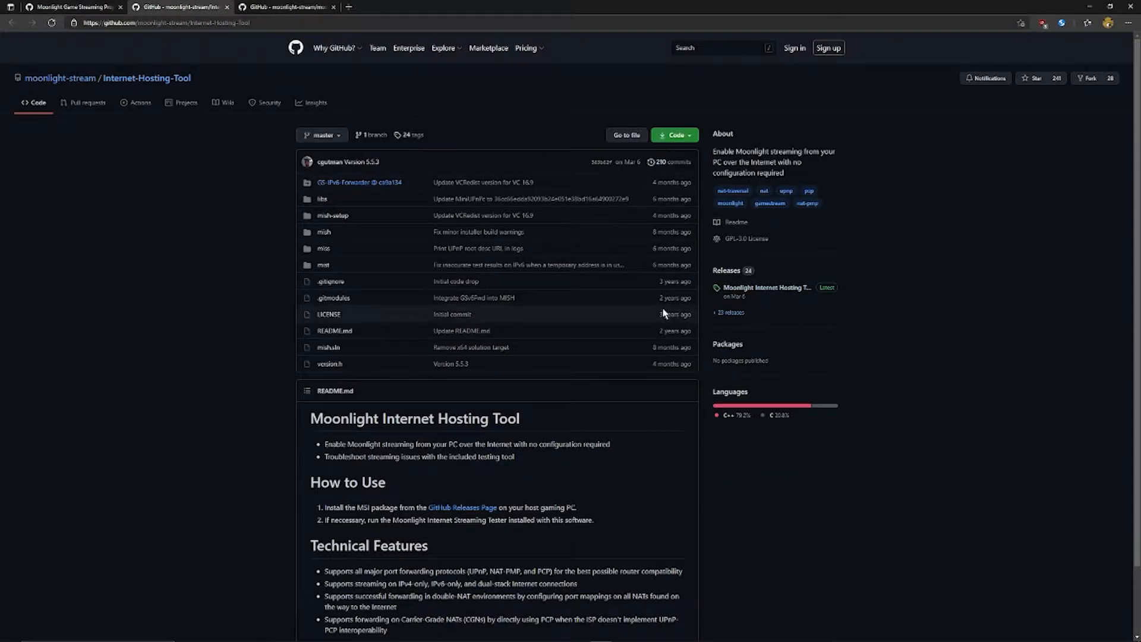
scroll("down", 3)
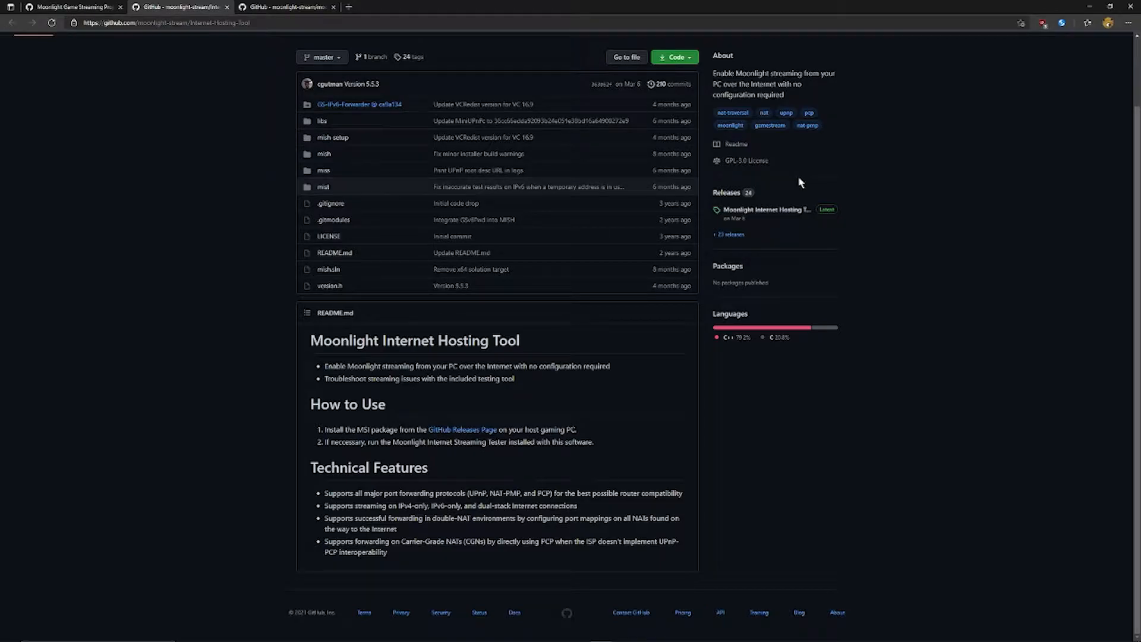
left_click(763, 210)
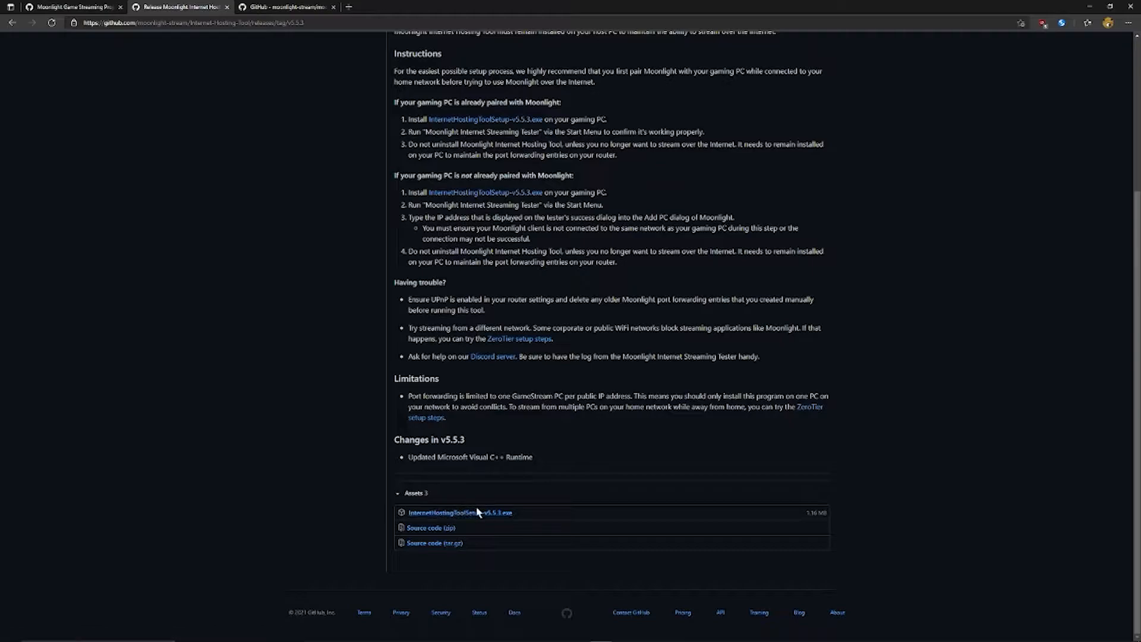
left_click(459, 513)
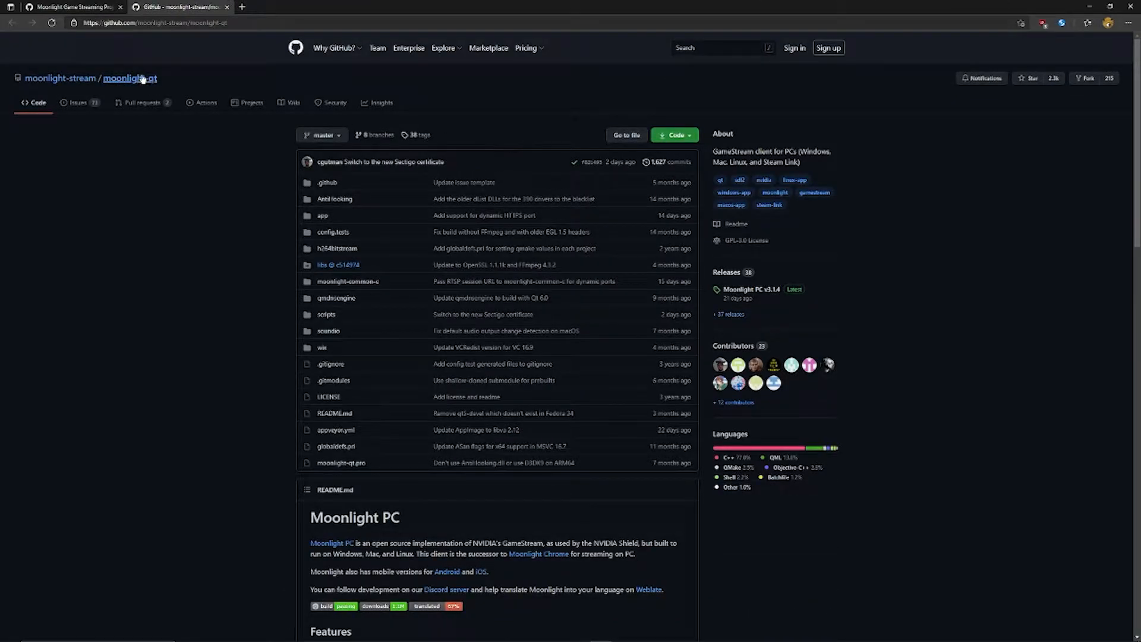
- Scroll the moonlight-qt README to its Features and Downloads sections
double_click(130, 78)
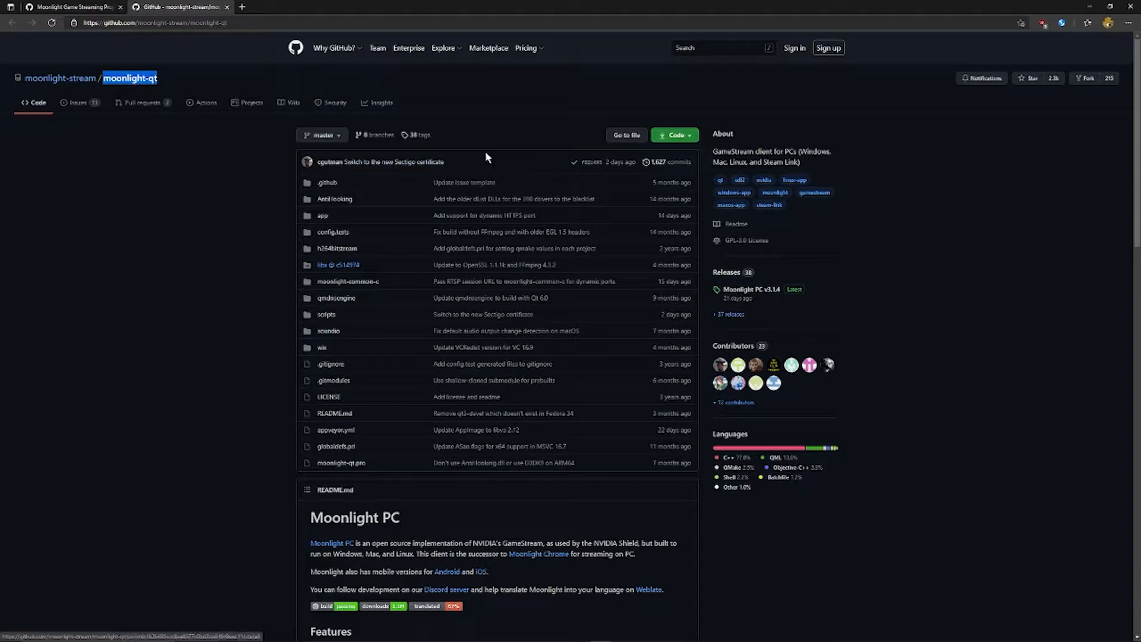
scroll("down", 3)
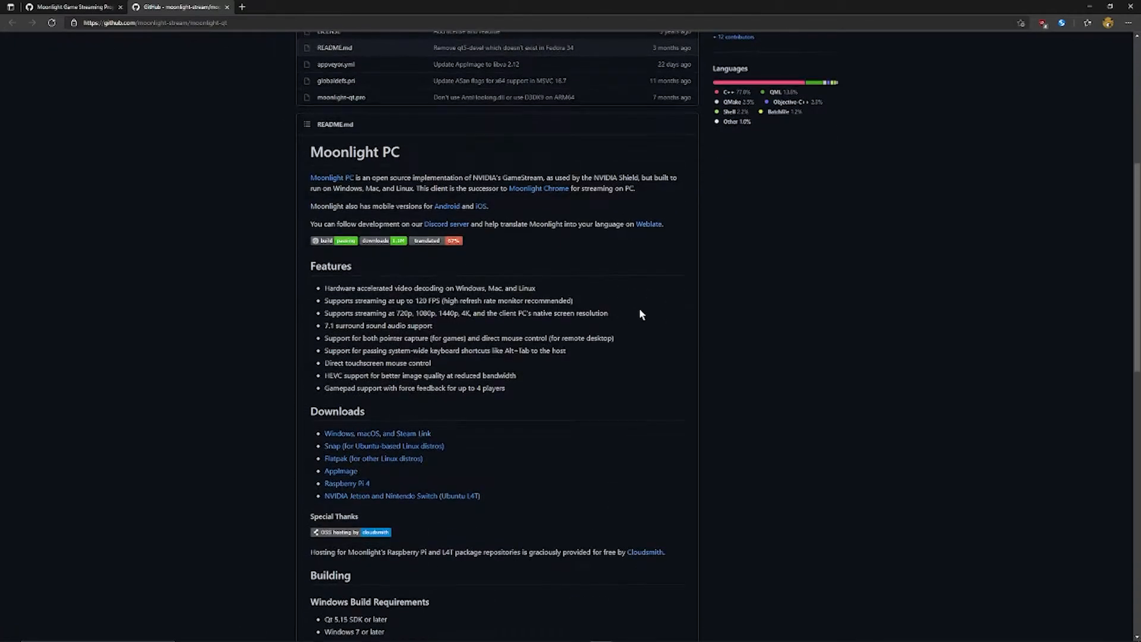
scroll("up", 3)
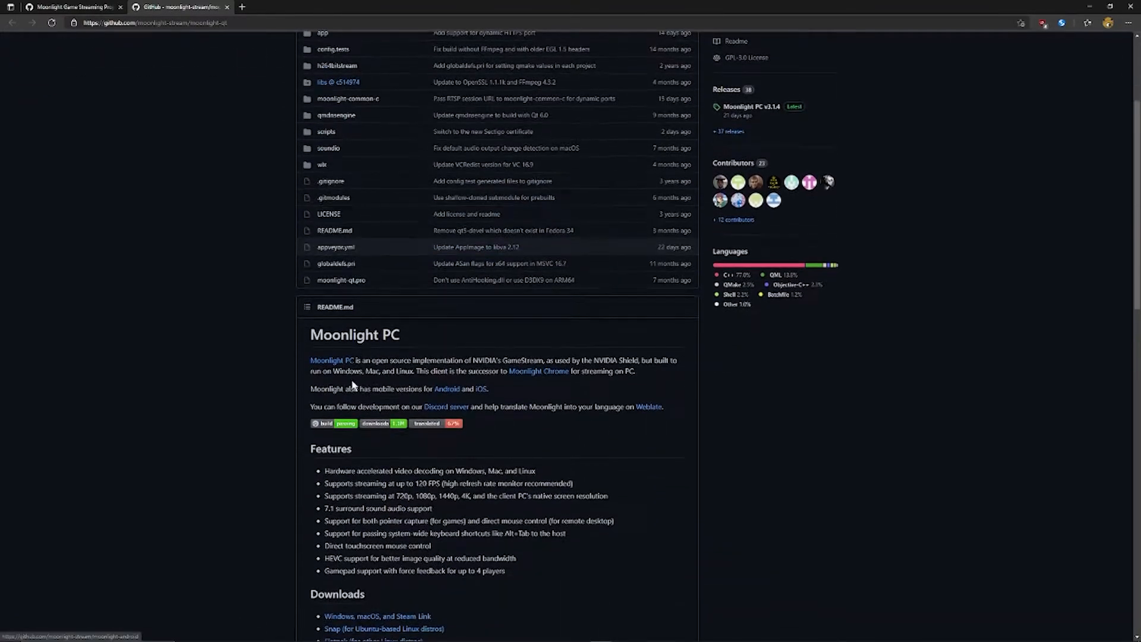
scroll("down", 3)
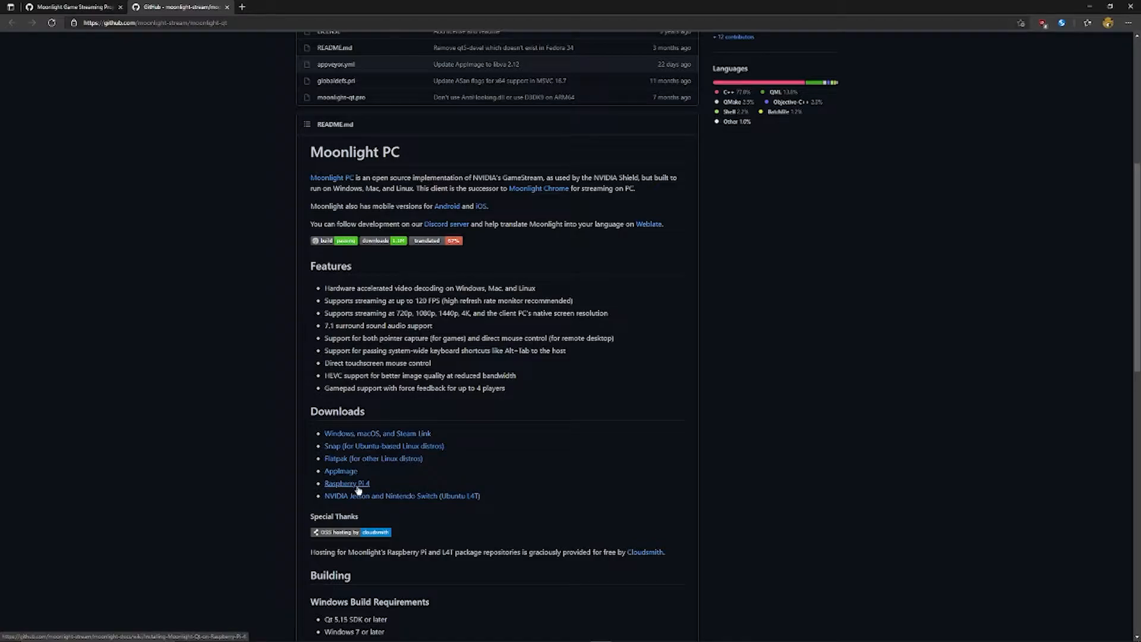
mouse_move(337, 504)
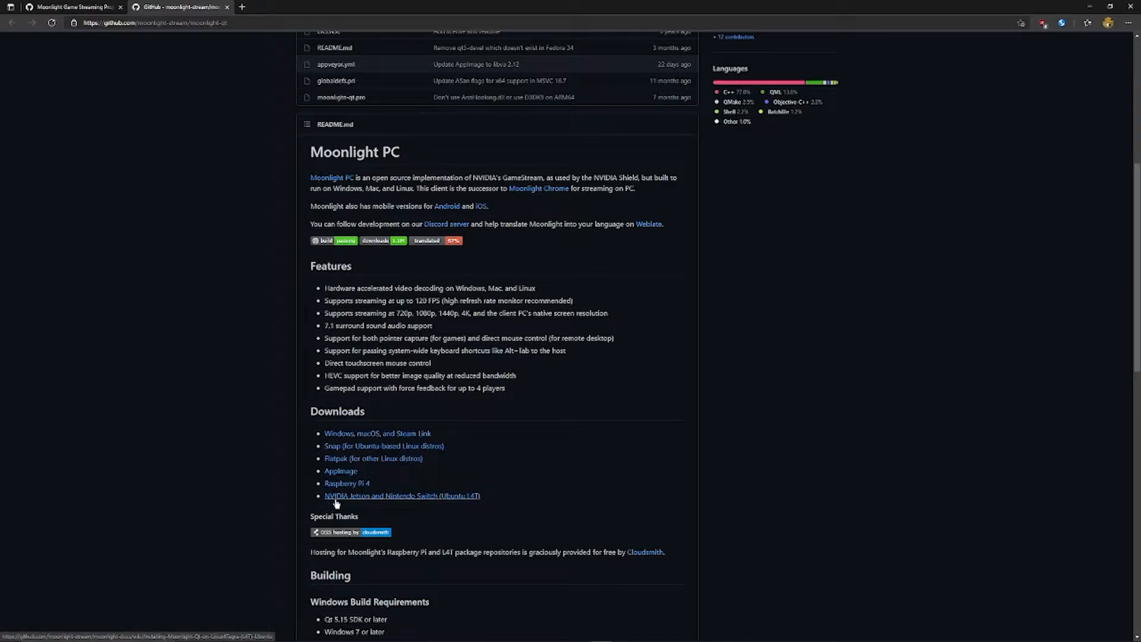
mouse_move(398, 436)
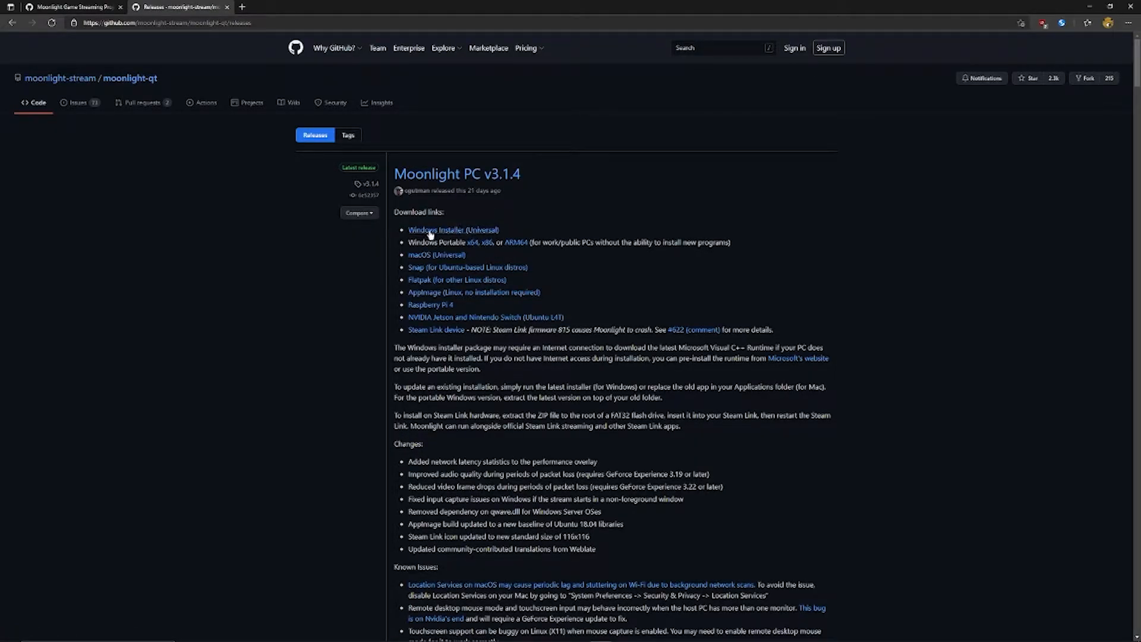
- Review the Moonlight PC v3.1.4 release links and return to the moonlight-qt README
scroll("down", 3)
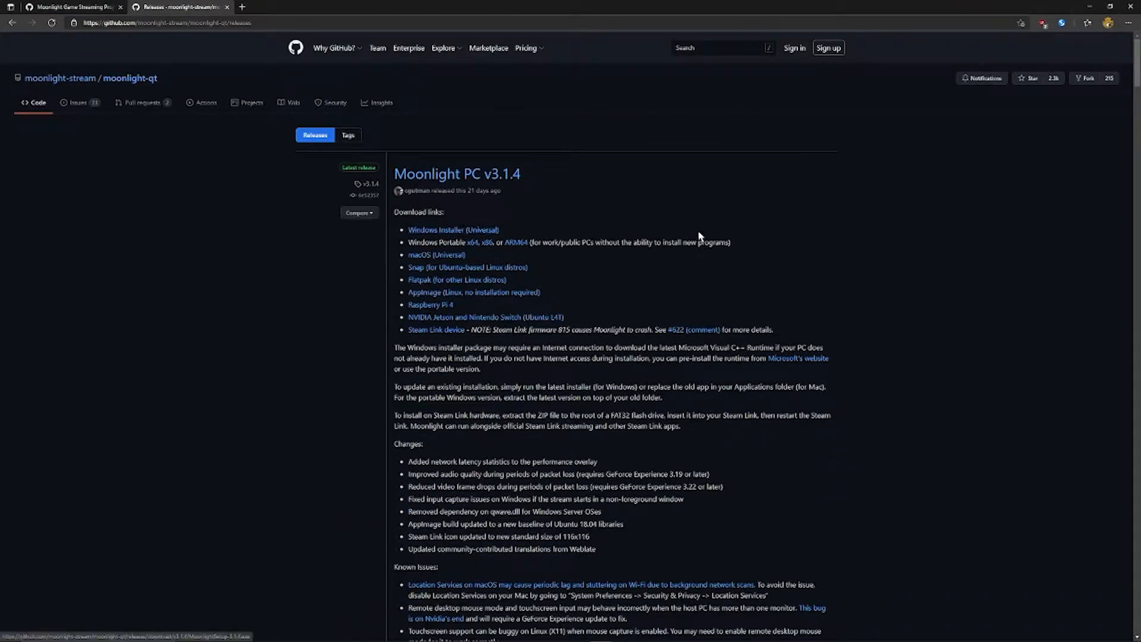
left_click(1086, 22)
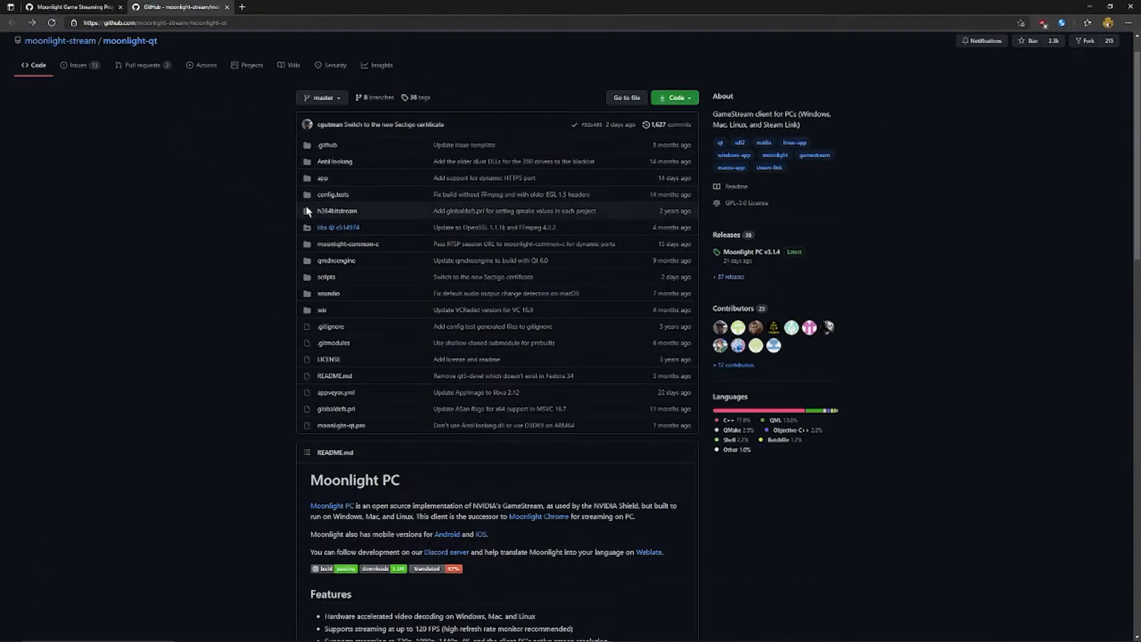
scroll("down", 3)
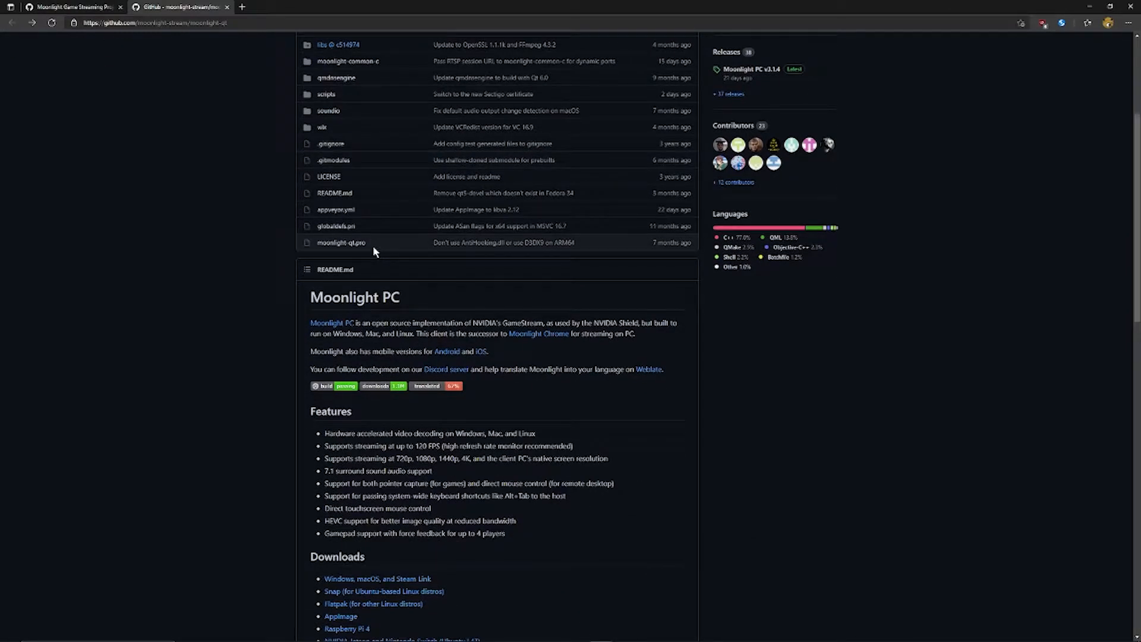
mouse_move(378, 259)
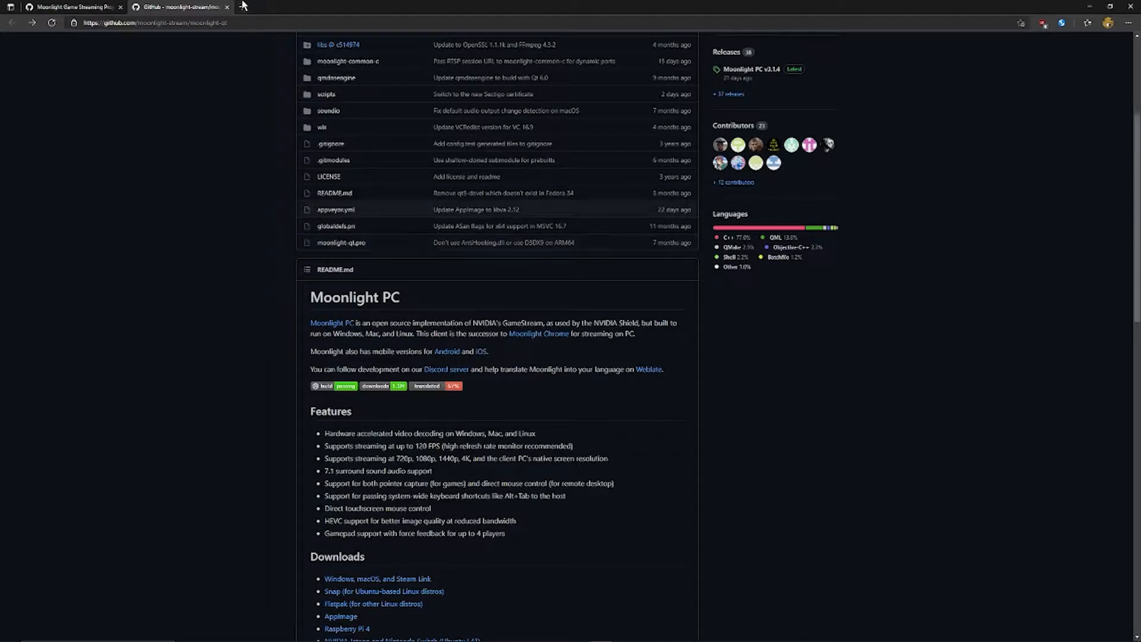
- Search Google for Nvidia GeForce Experience and open the FileHorse download result
type("nvi")
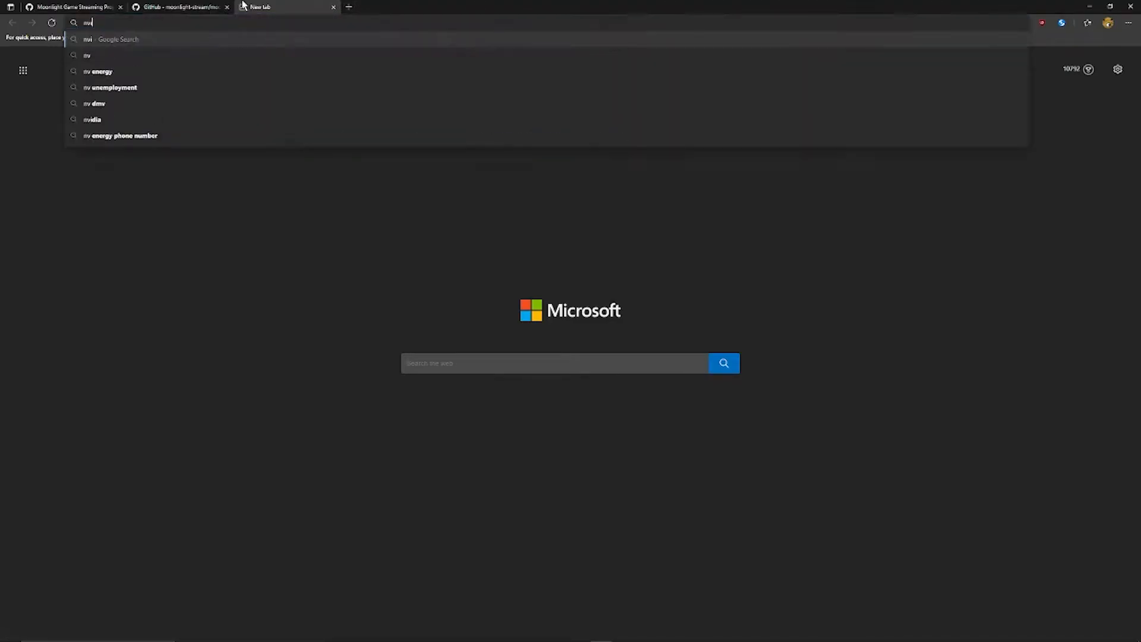
type("vidia geforce")
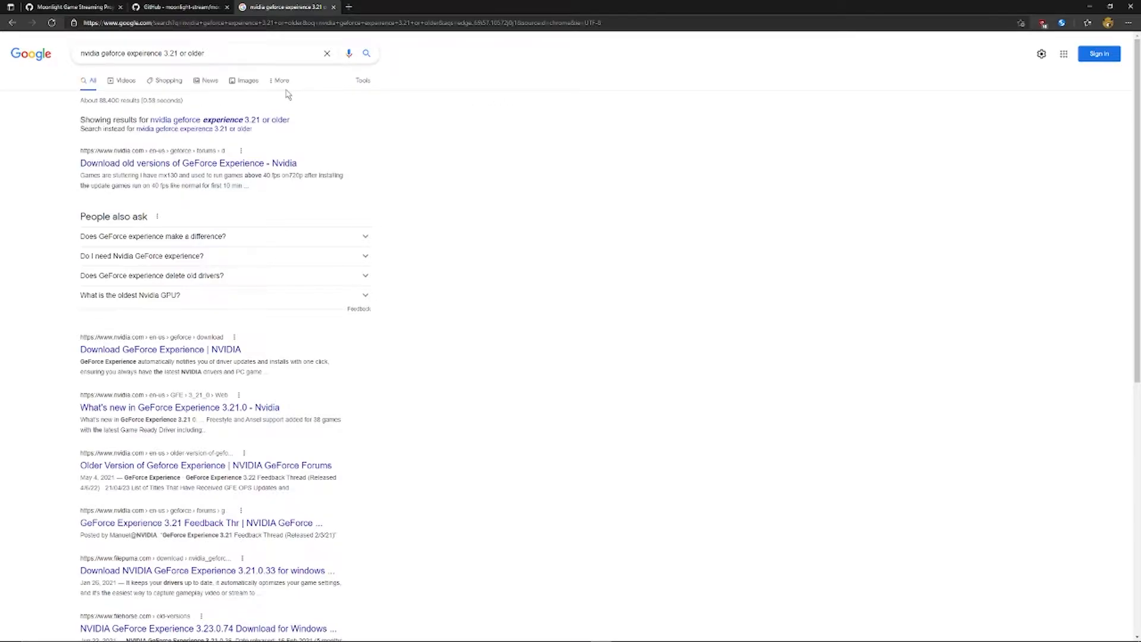
scroll("down", 3)
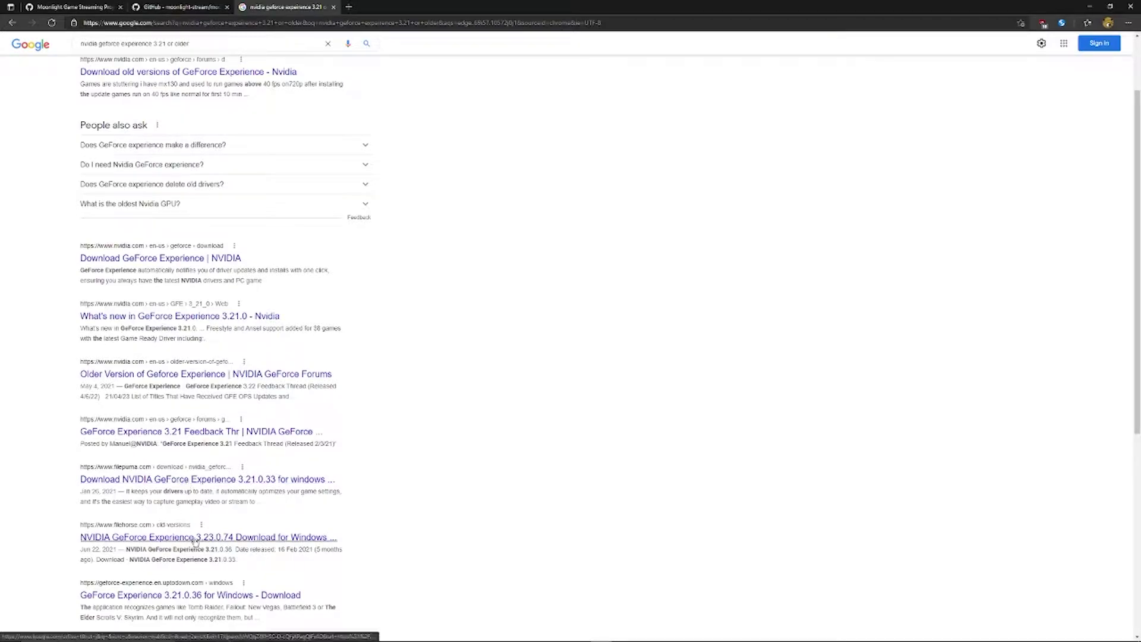
left_click(194, 537)
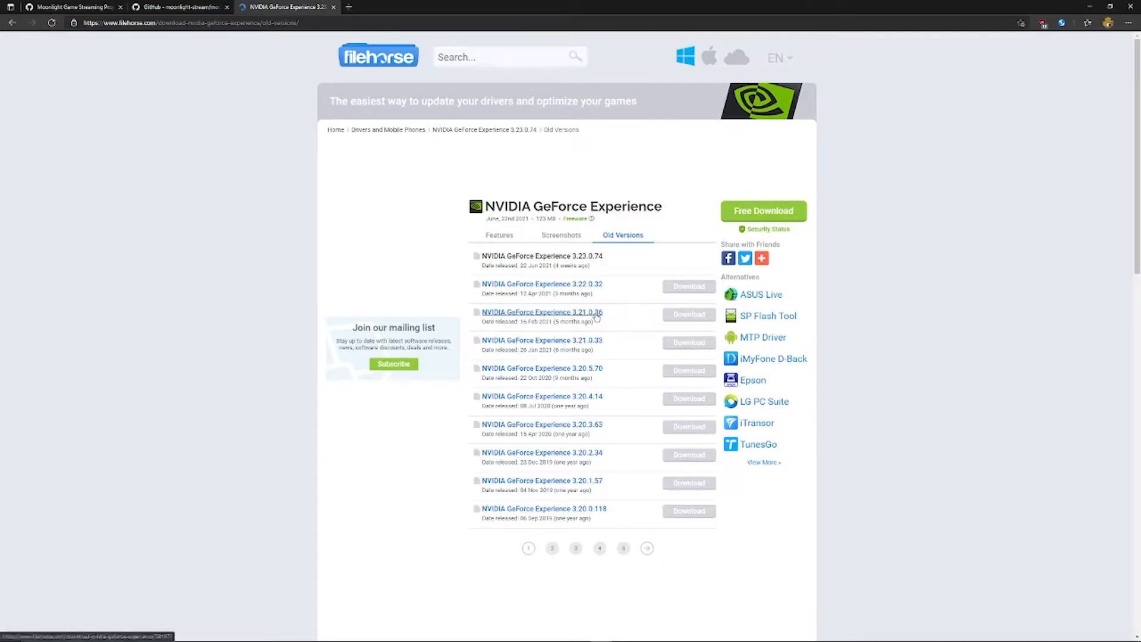
- Download the GeForce Experience 3.21.0.36 installer from FileHorse's old versions
left_click(540, 312)
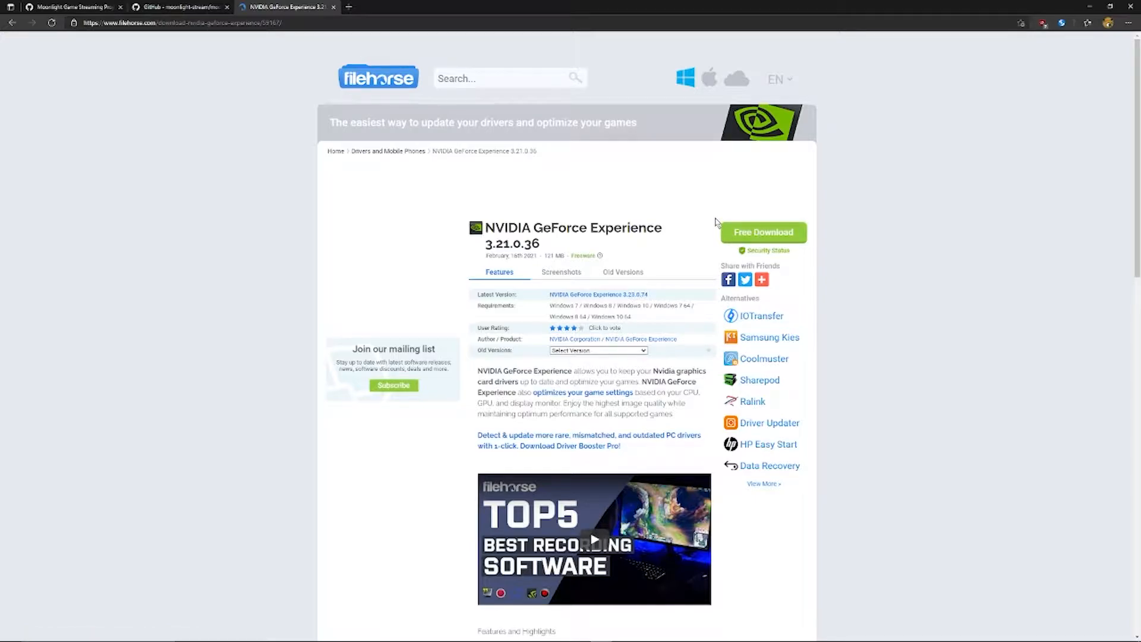
left_click(764, 233)
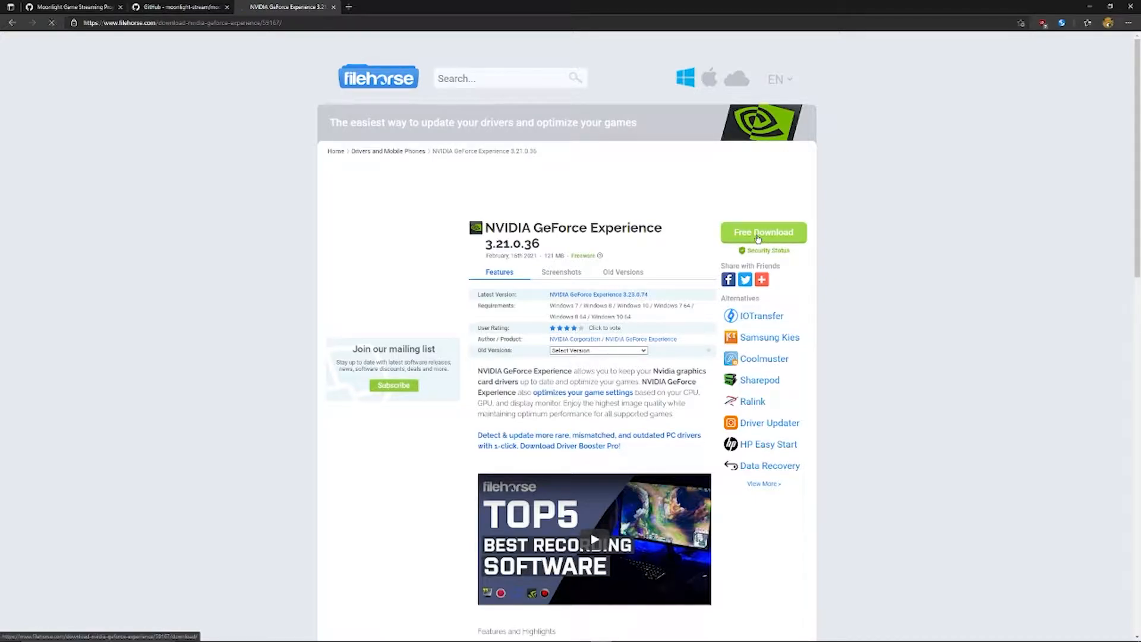
left_click(763, 233)
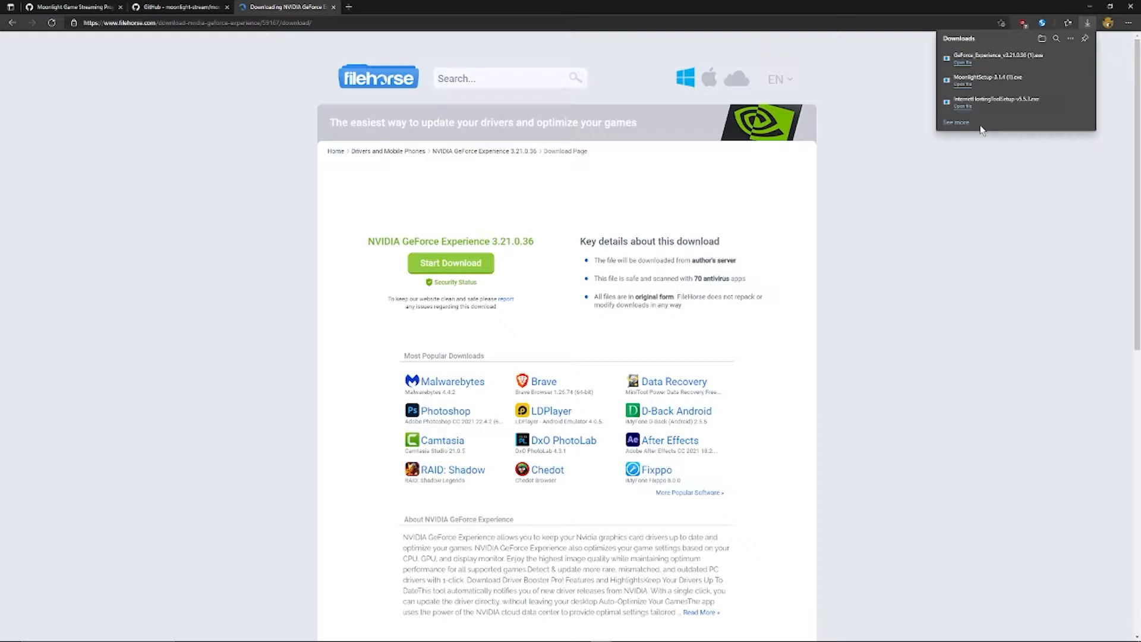
- Launch Moonlight Internet Streaming Tester from a Start menu search for 'moonlight'
left_click(6, 614)
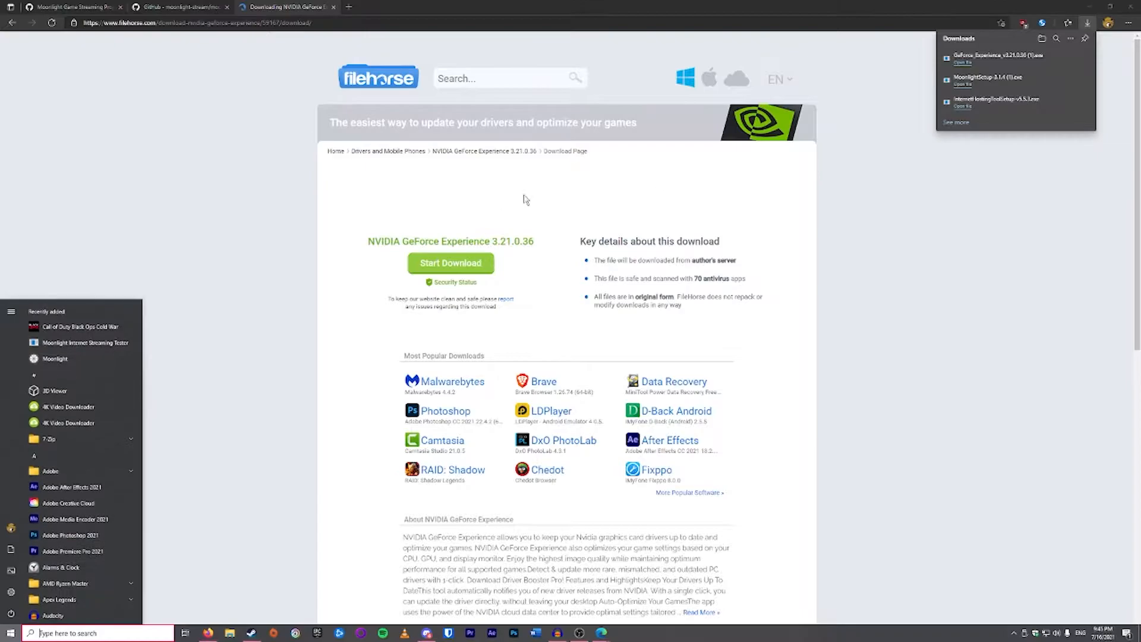
mouse_move(280, 265)
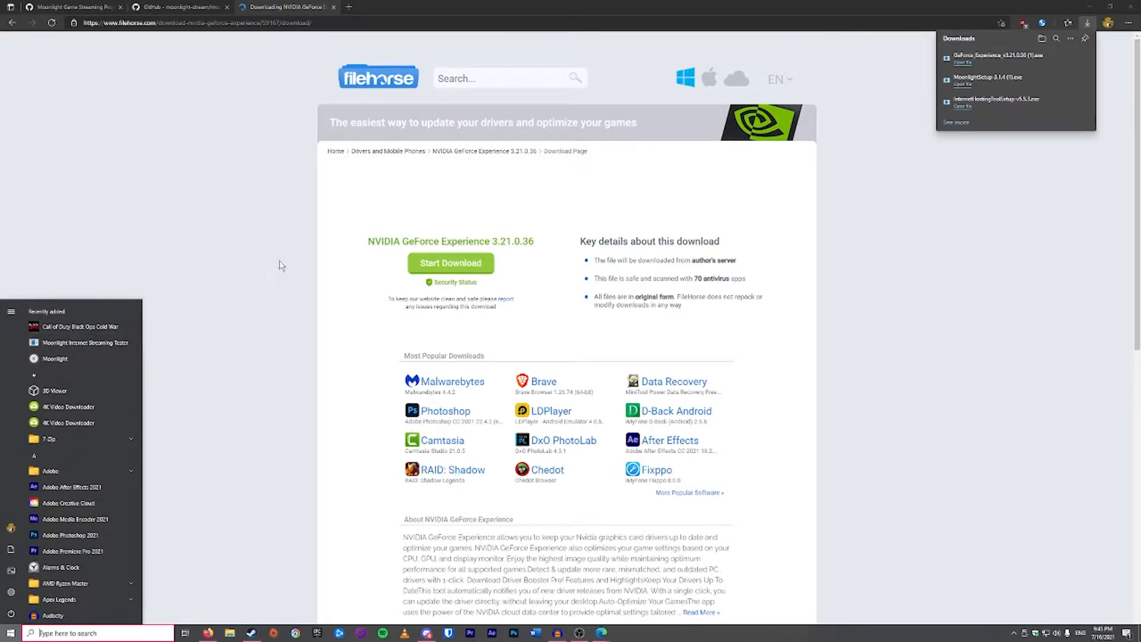
type("moonlight")
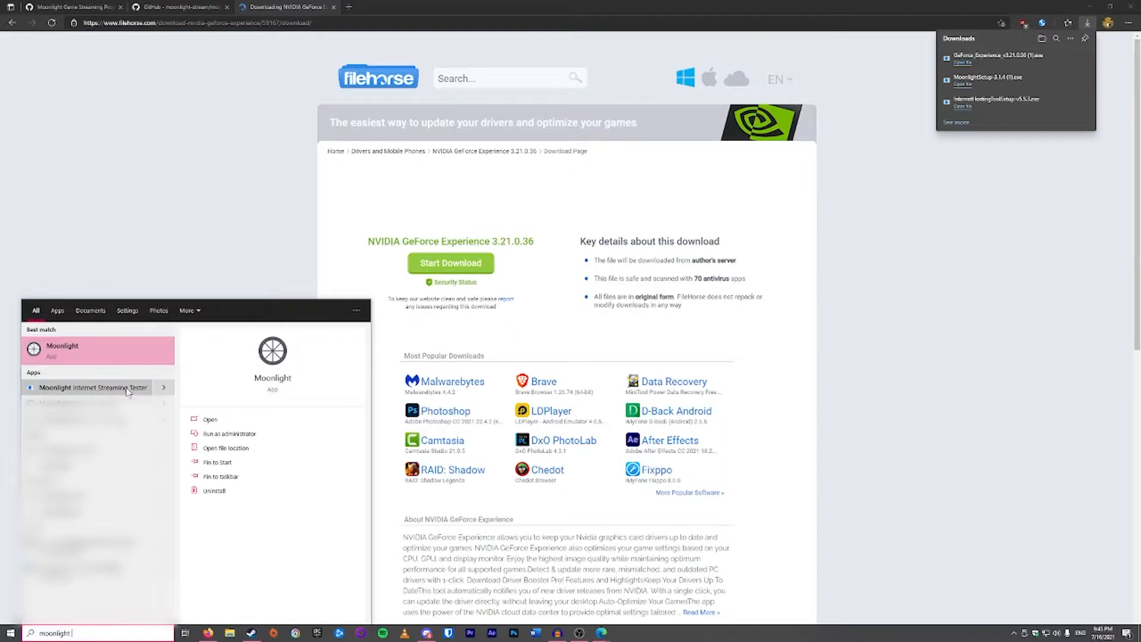
left_click(92, 388)
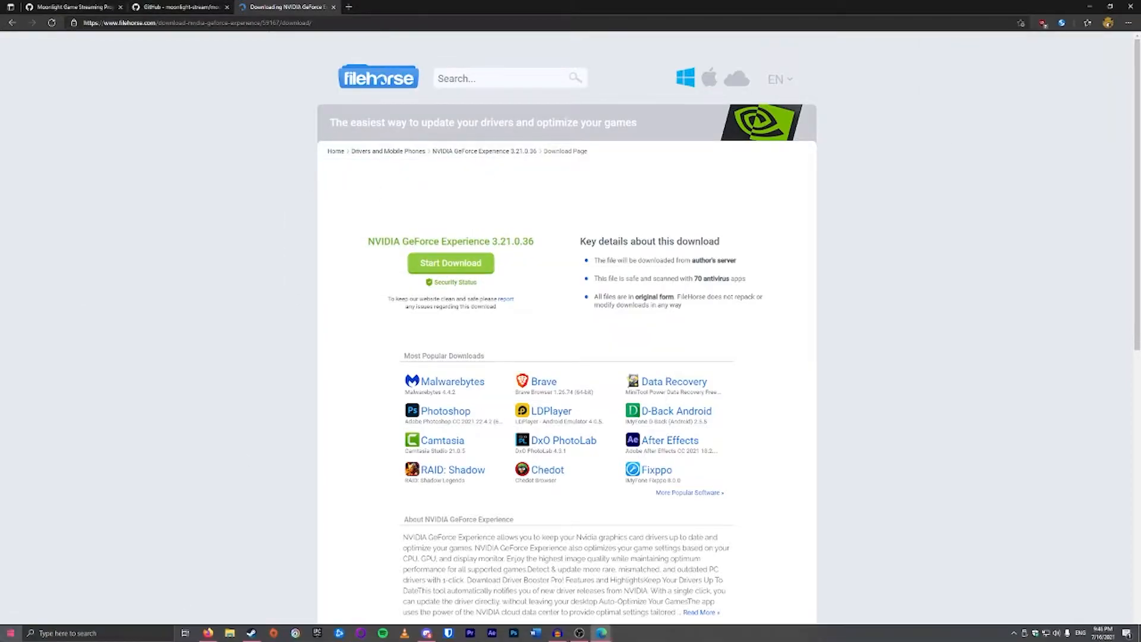
- Launch Moonlight and start adding a GameStream PC manually
left_click(9, 632)
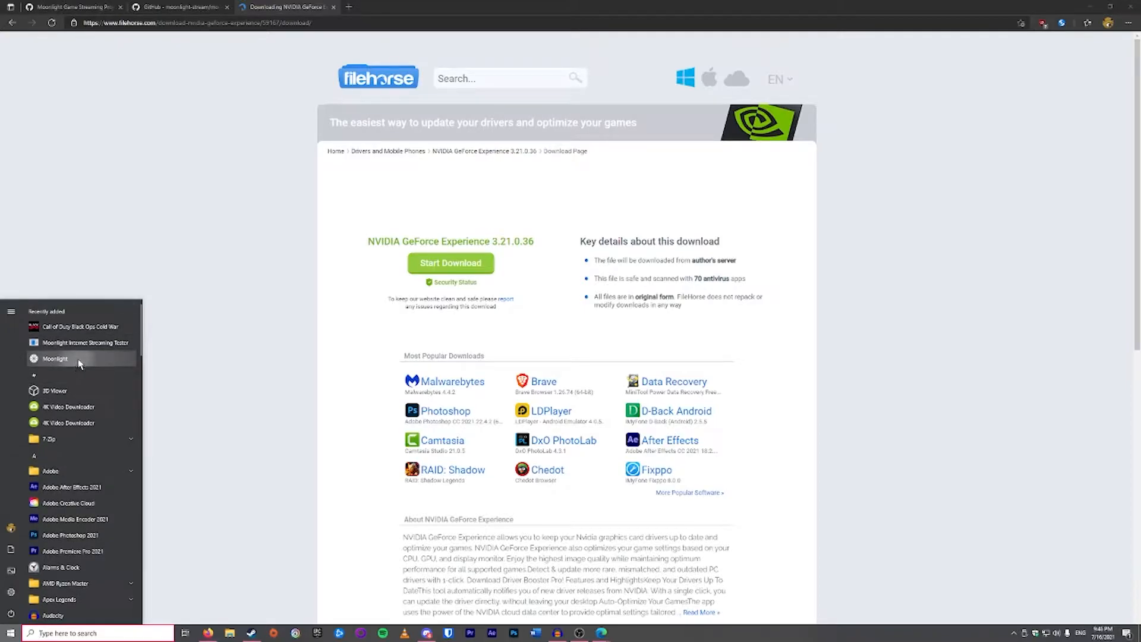
left_click(54, 359)
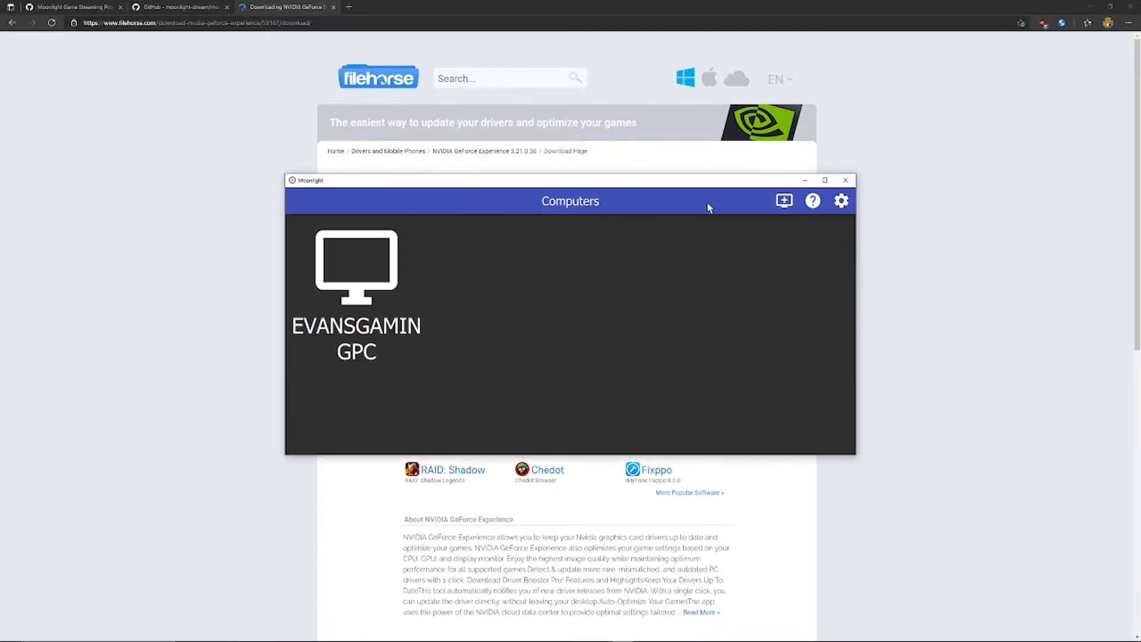
left_click(783, 200)
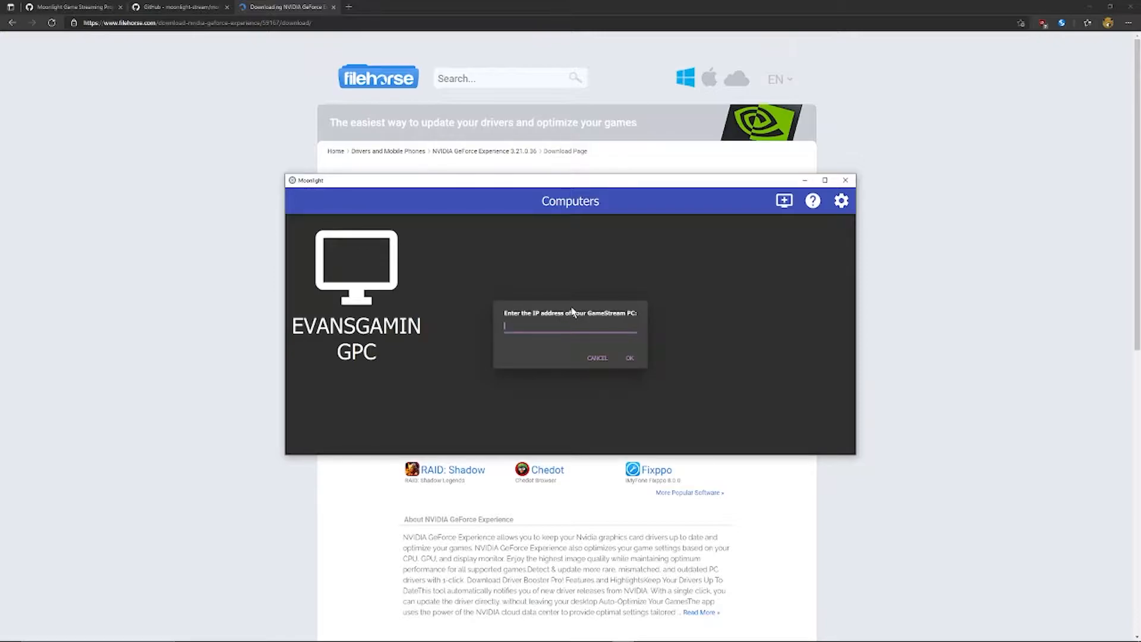
mouse_move(543, 324)
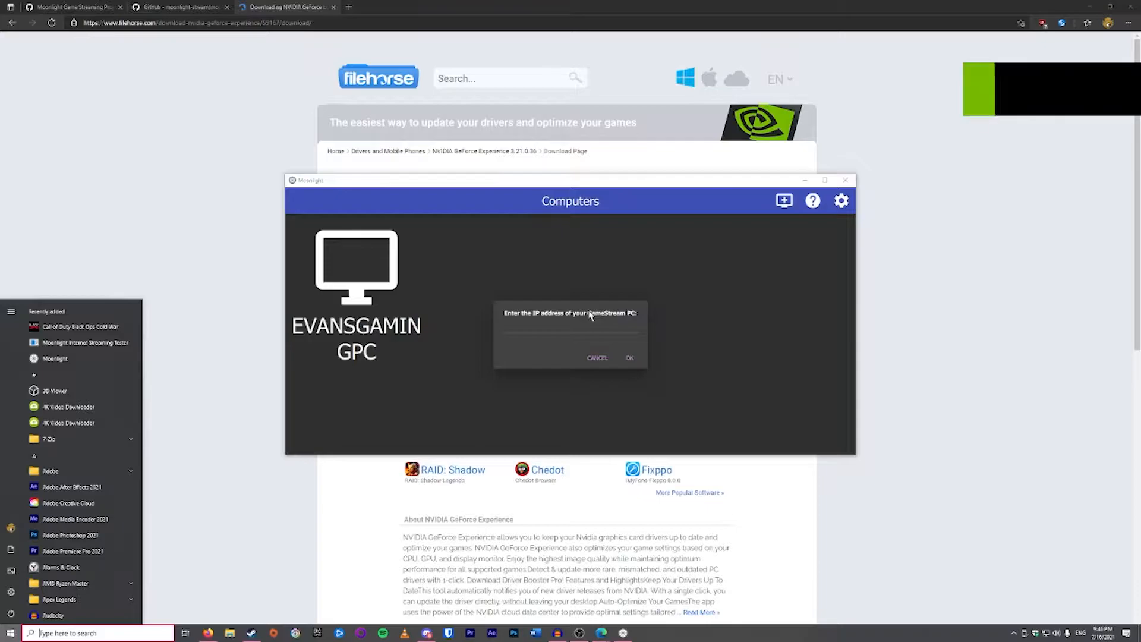
- Run ipconfig in Command Prompt to read the PC's IPv4 address 192.168.1.7
type("cmd")
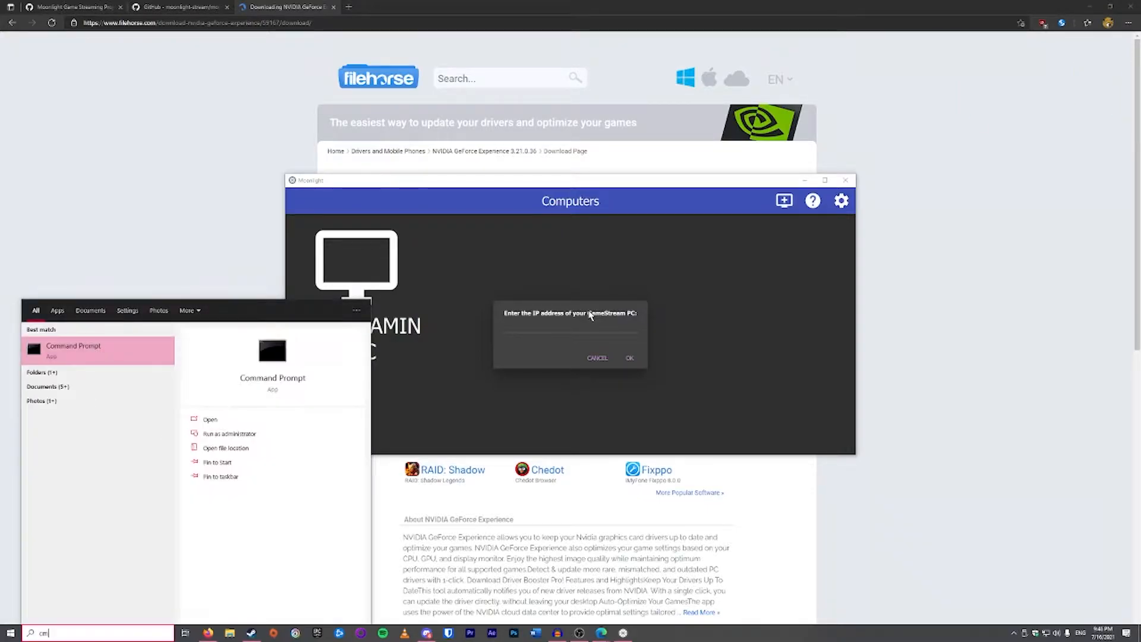
left_click(73, 350)
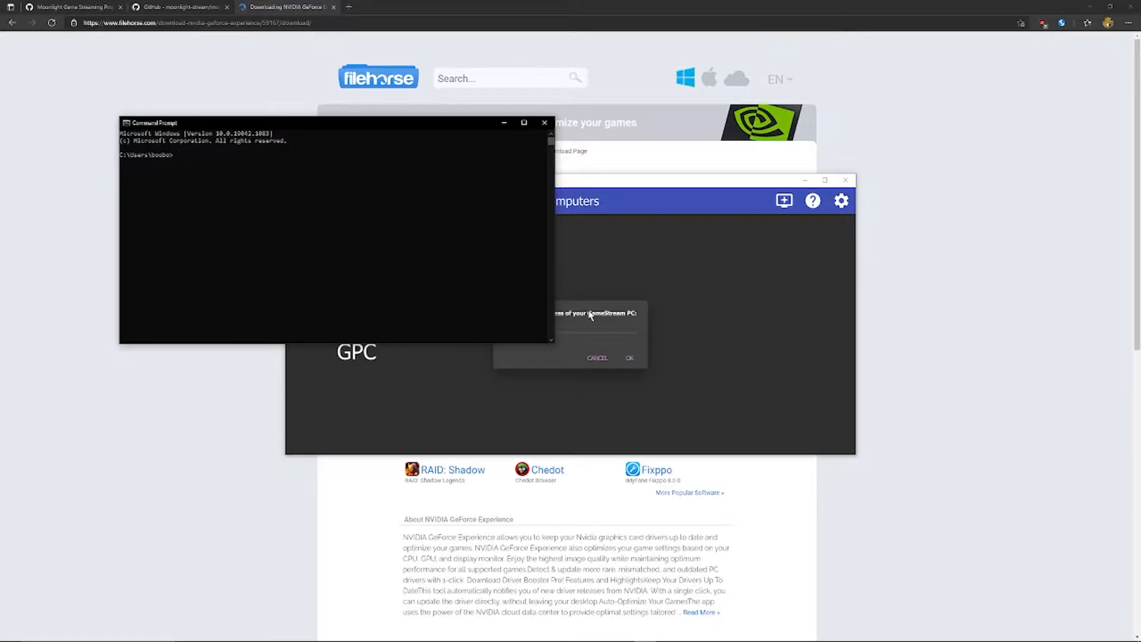
type("ip")
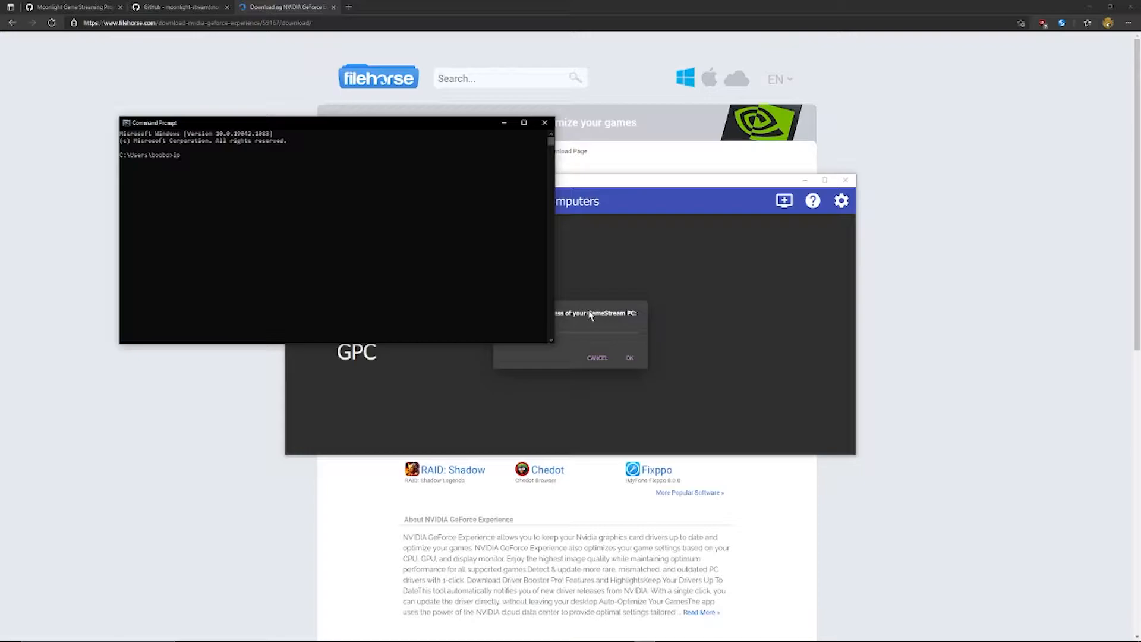
type("ipconfig")
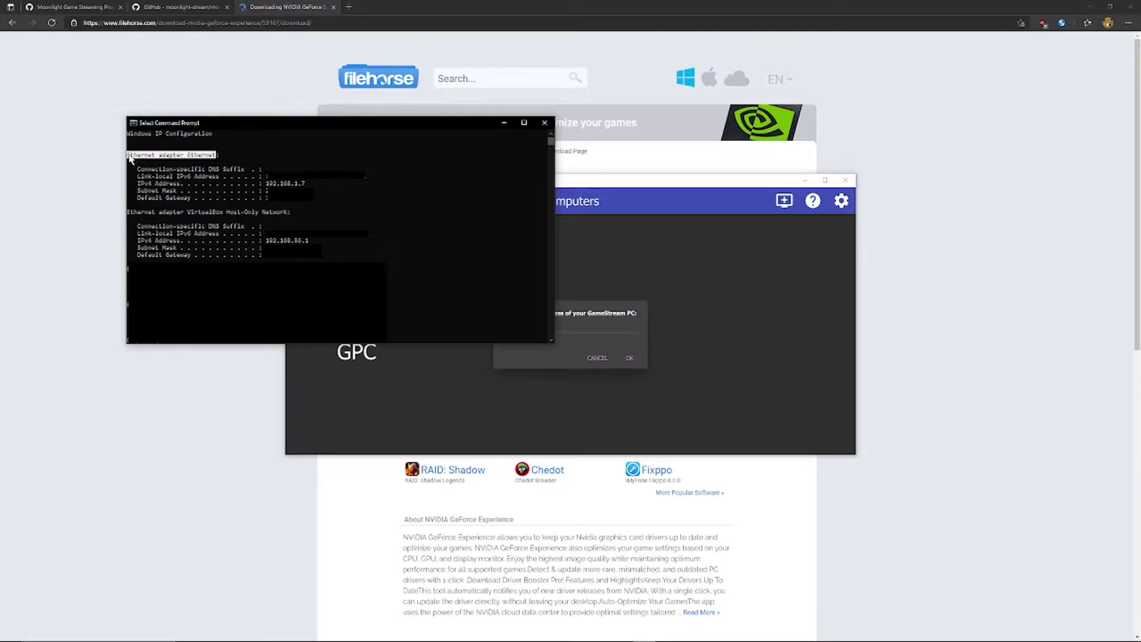
mouse_move(139, 149)
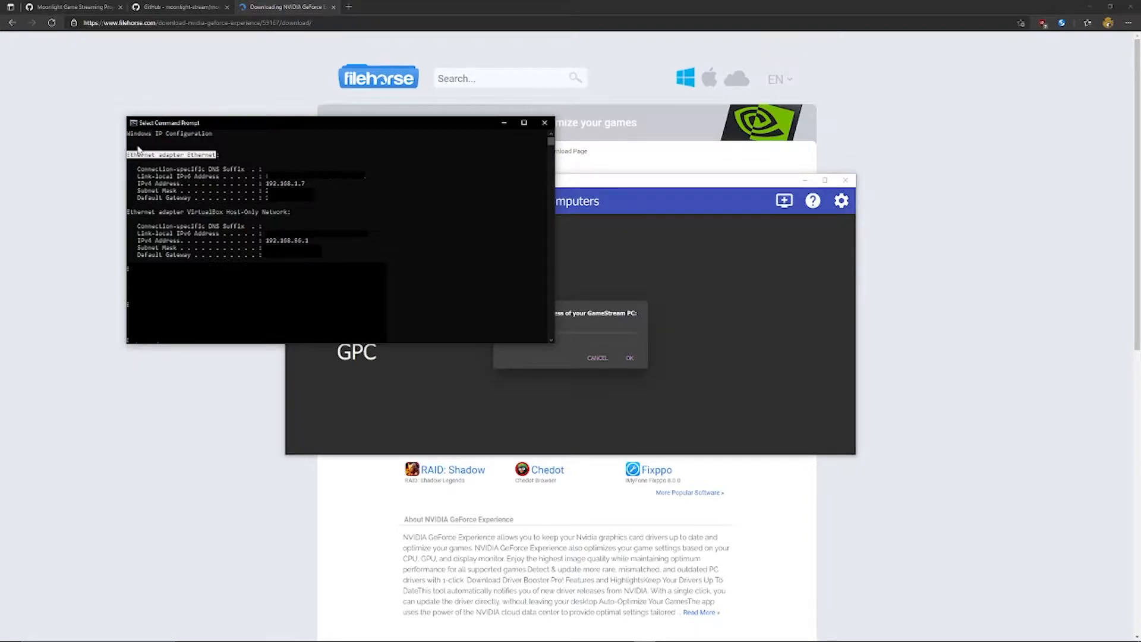
mouse_move(182, 186)
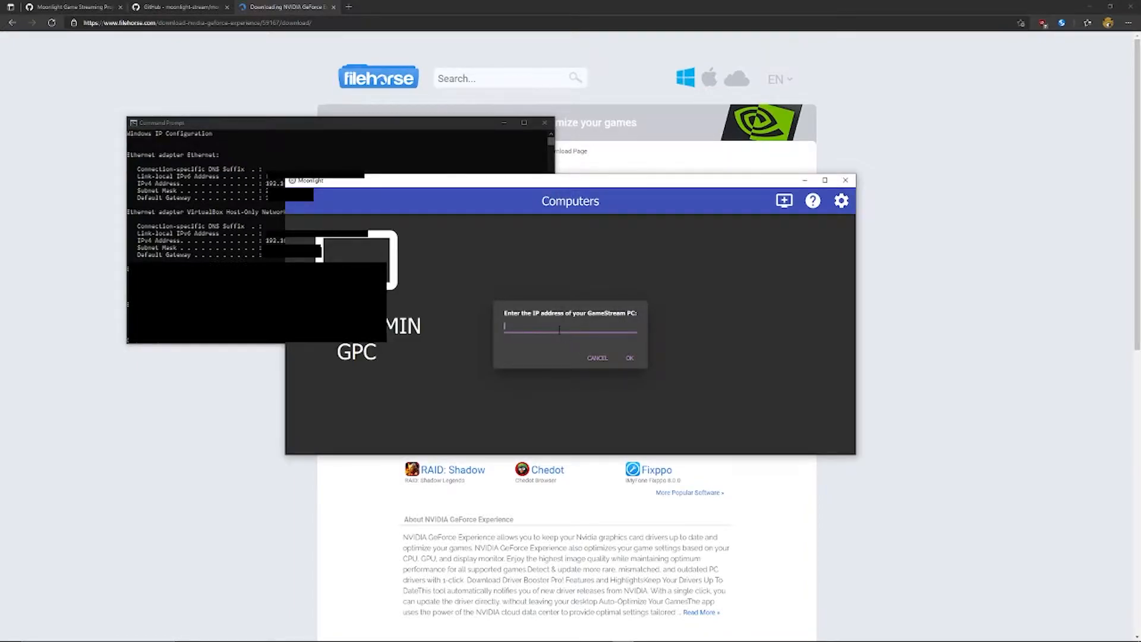
- Add the GameStream PC at 192.168.1.7 in Moonlight's IP prompt
type("192.168.1.7")
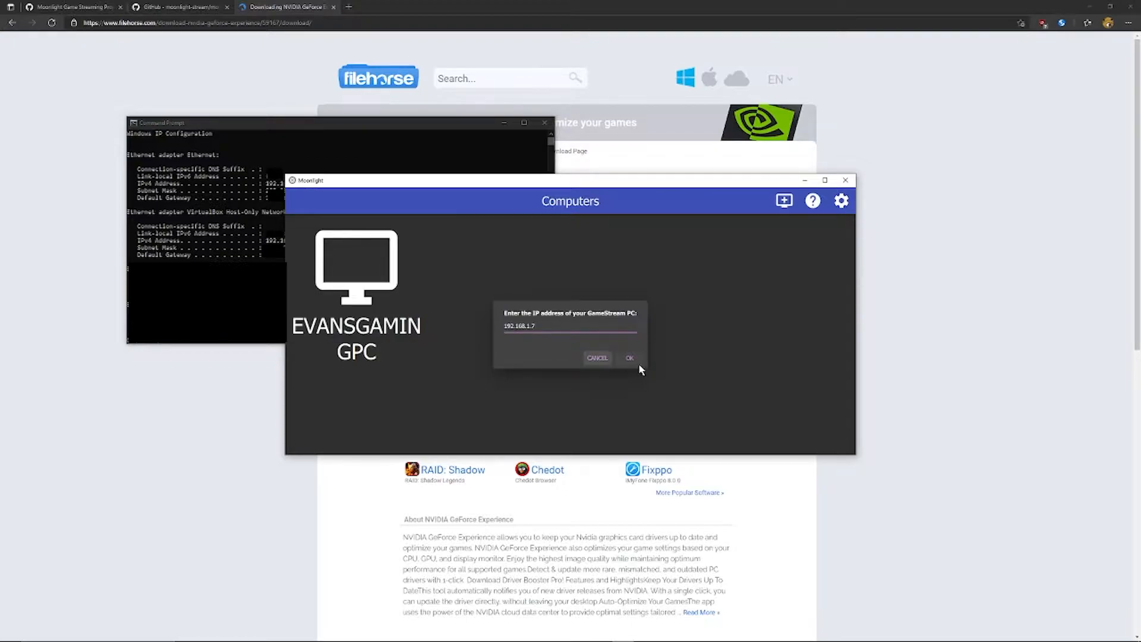
left_click(629, 358)
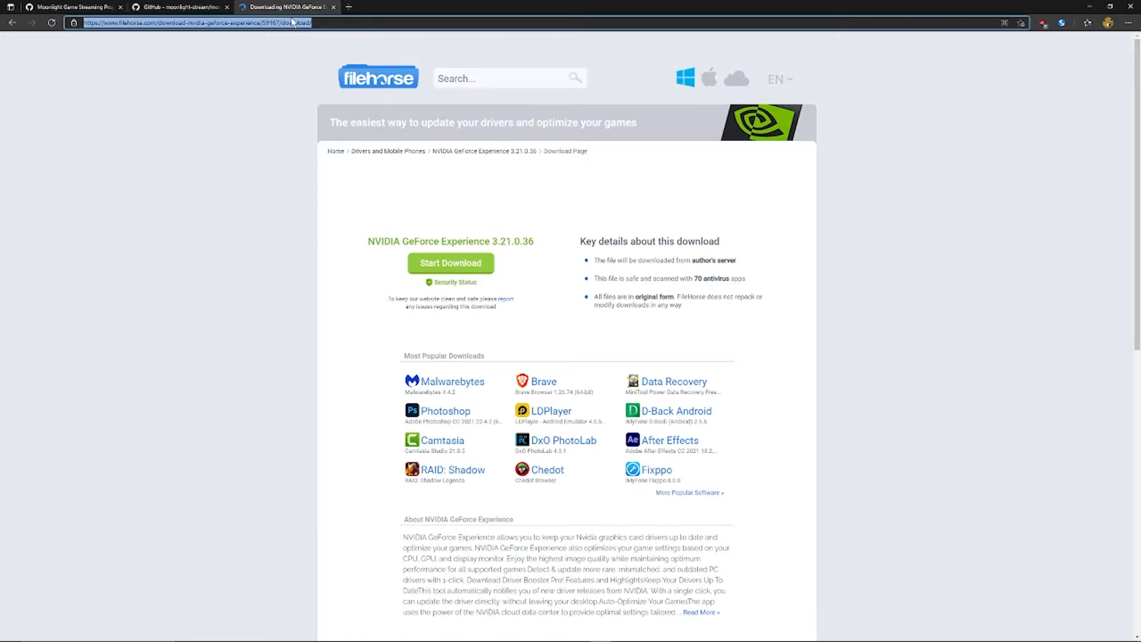
- Search Google for moonlight wii u and open the GBAtemp Moonlight Wii U thread
type("moonlight wii u")
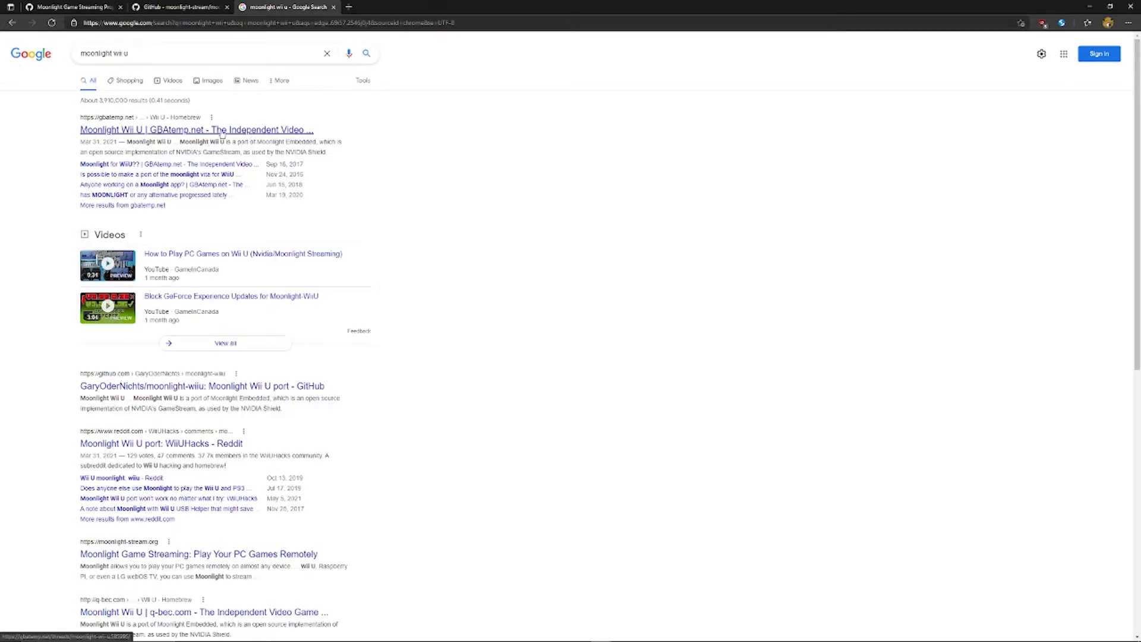
mouse_move(253, 129)
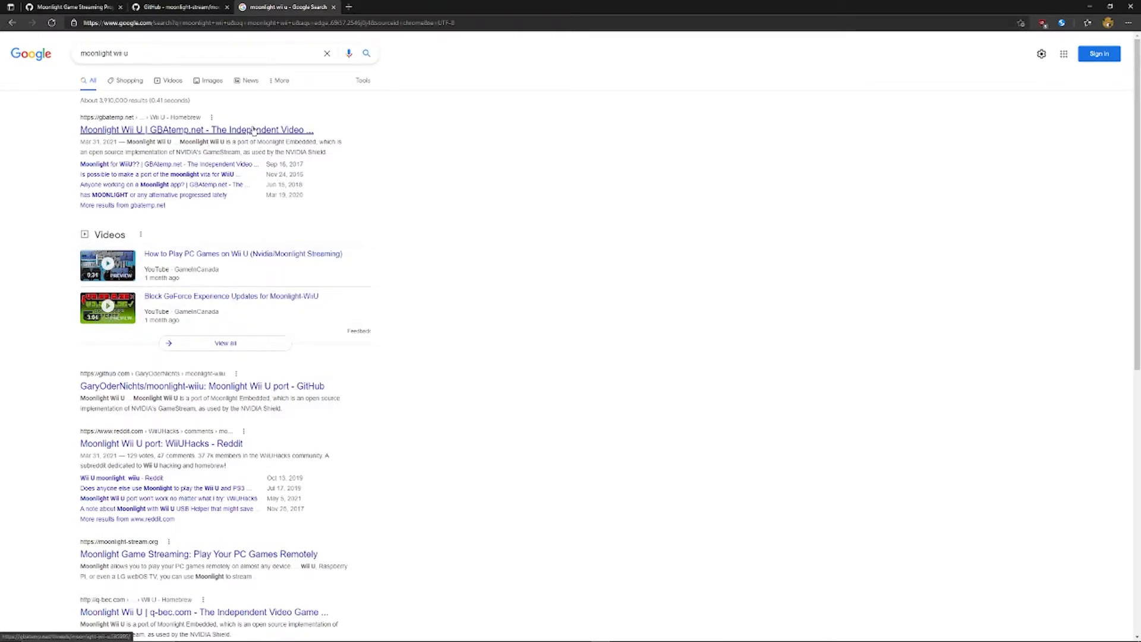
left_click(199, 130)
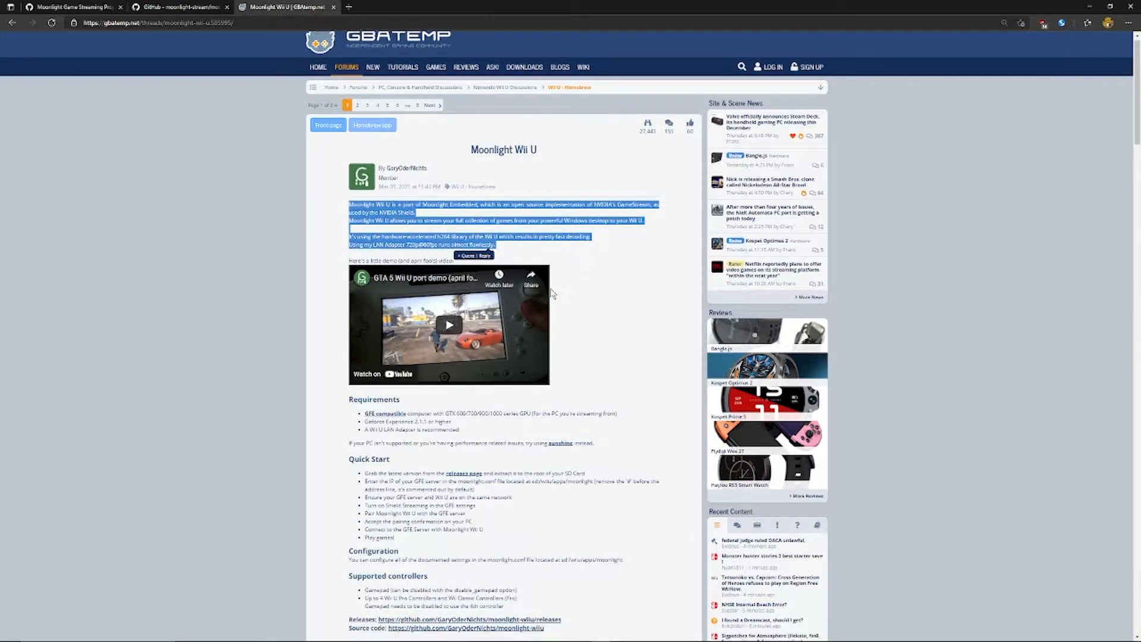
scroll("down", 3)
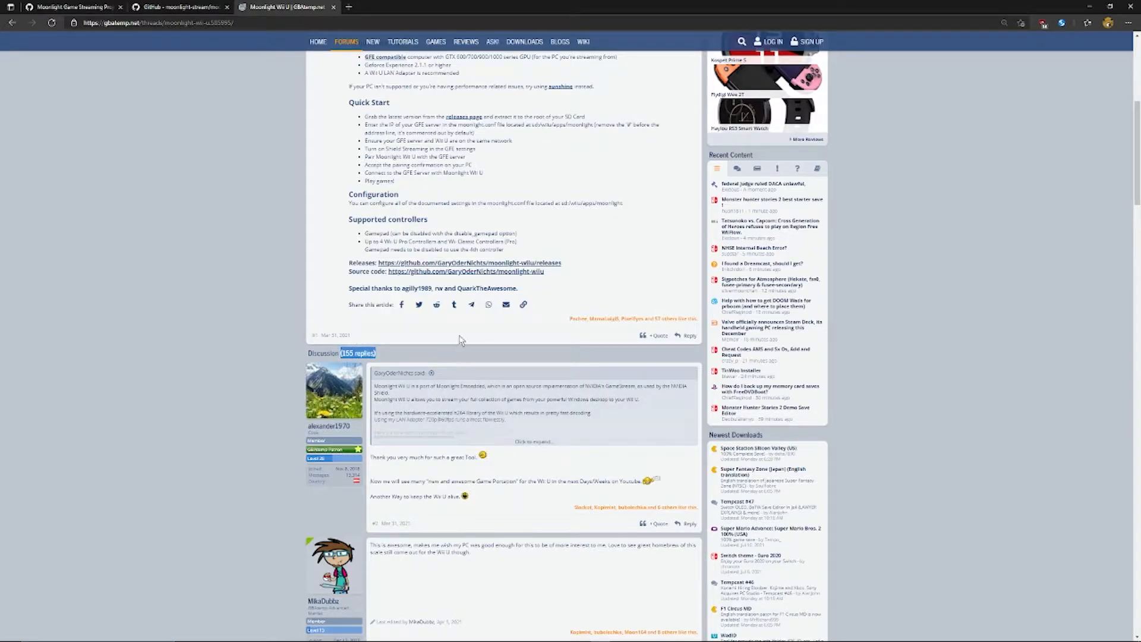
scroll("up", 3)
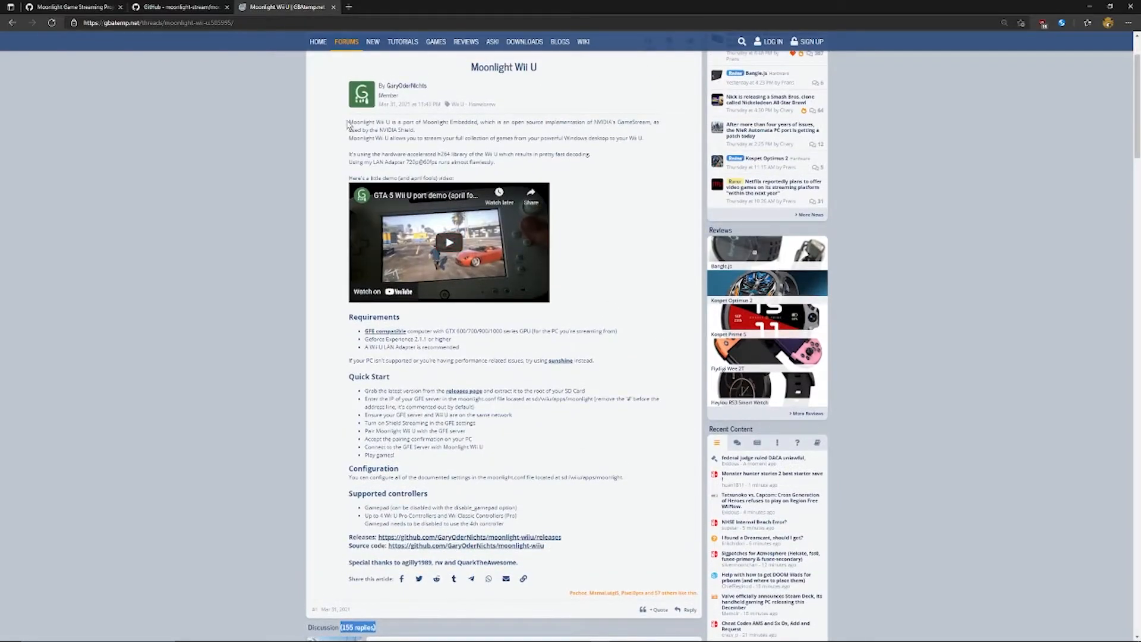
left_click_drag(347, 121, 521, 167)
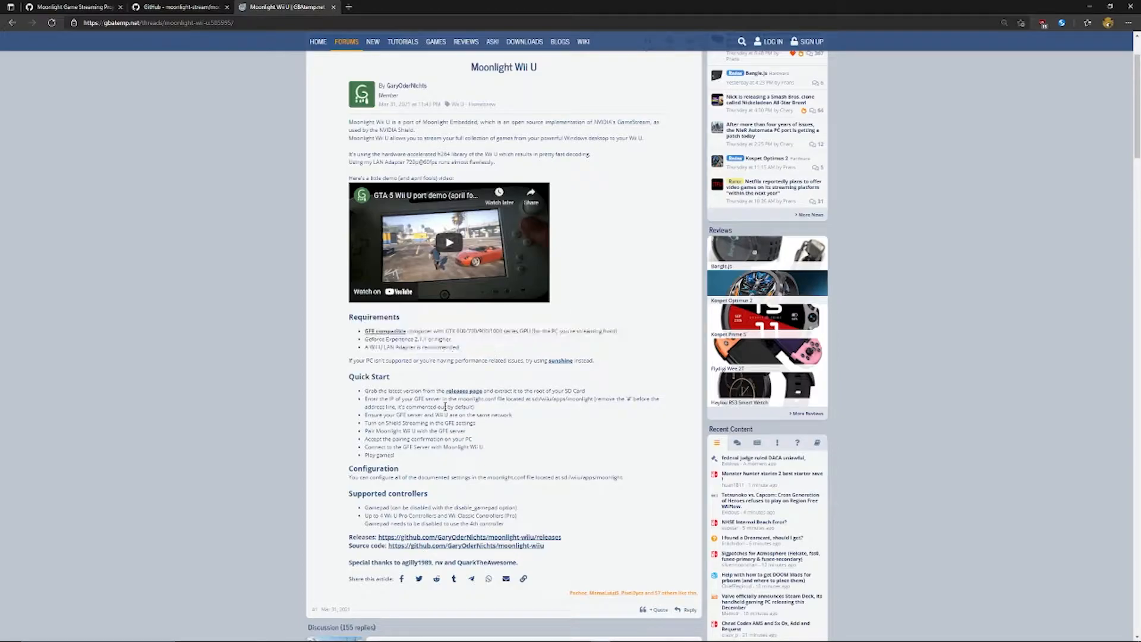
left_click_drag(363, 391, 511, 415)
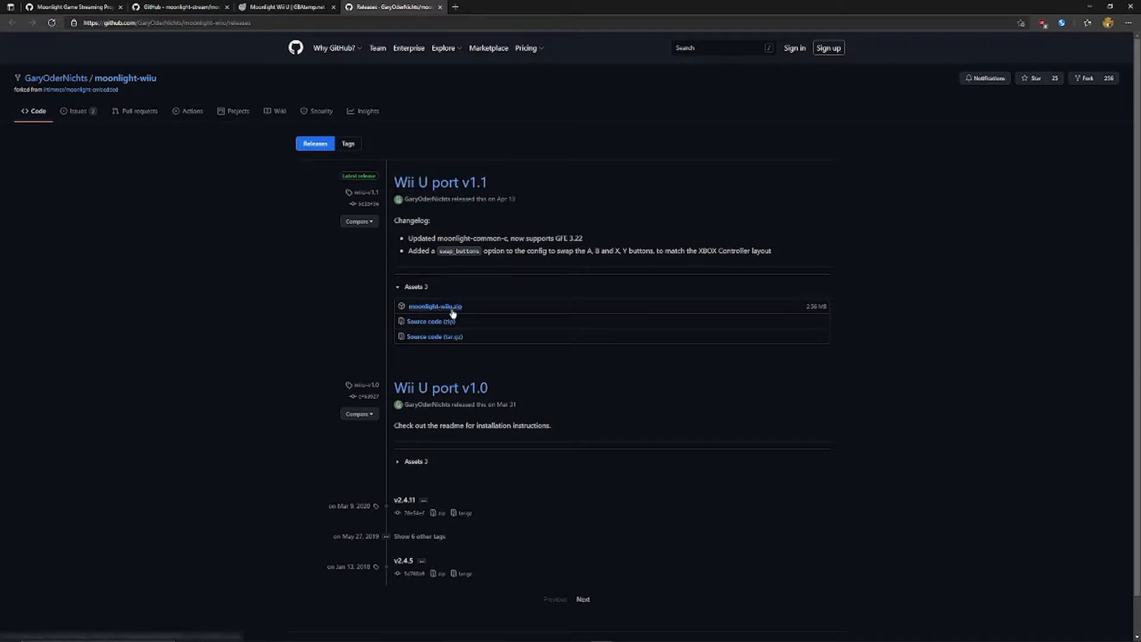
mouse_move(452, 309)
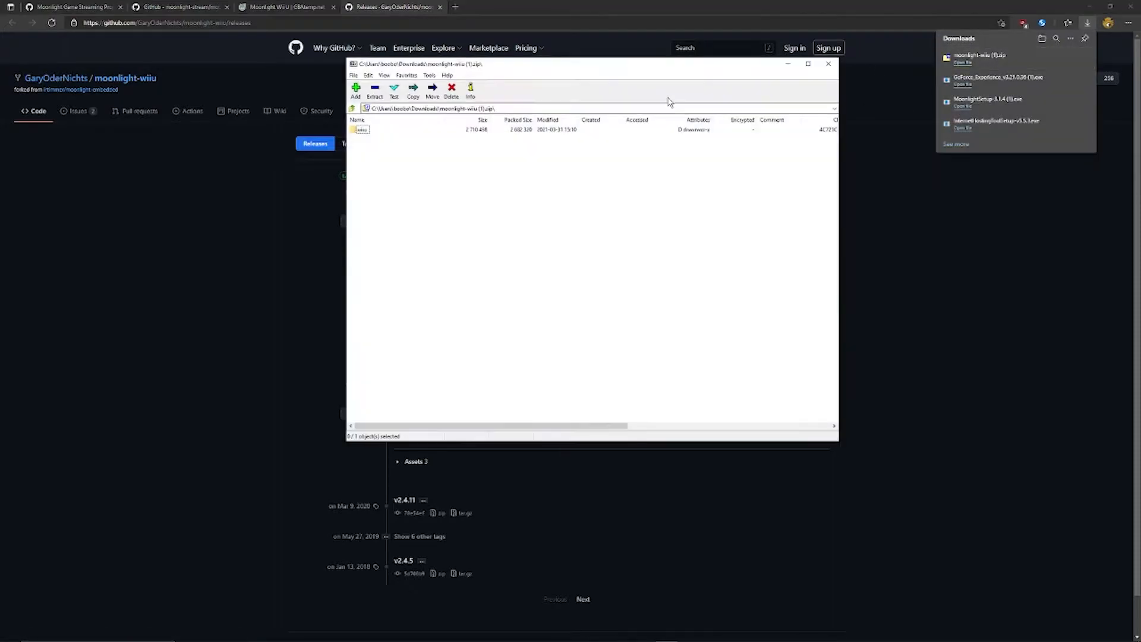
- Navigate into the archive's wiiu\apps\moonlight folder
double_click(359, 129)
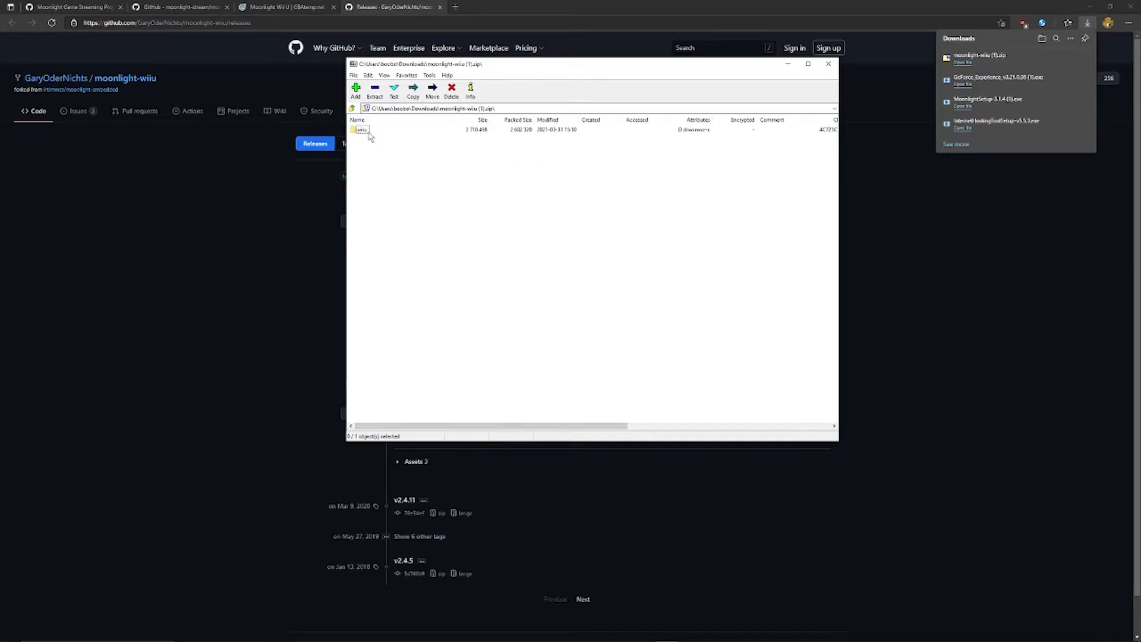
double_click(362, 128)
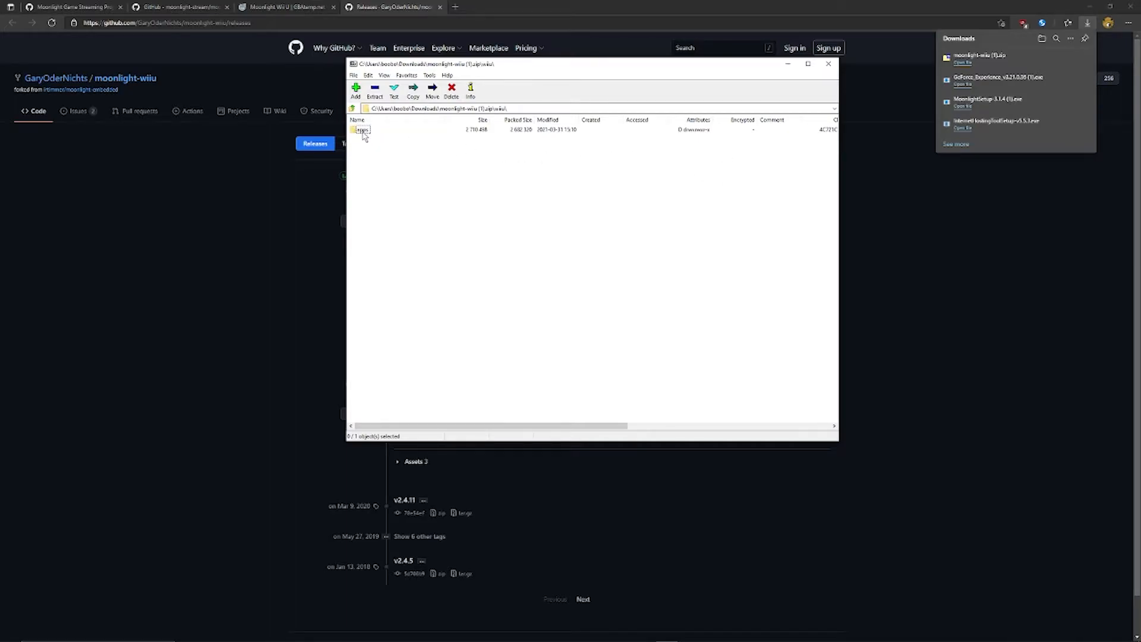
double_click(360, 129)
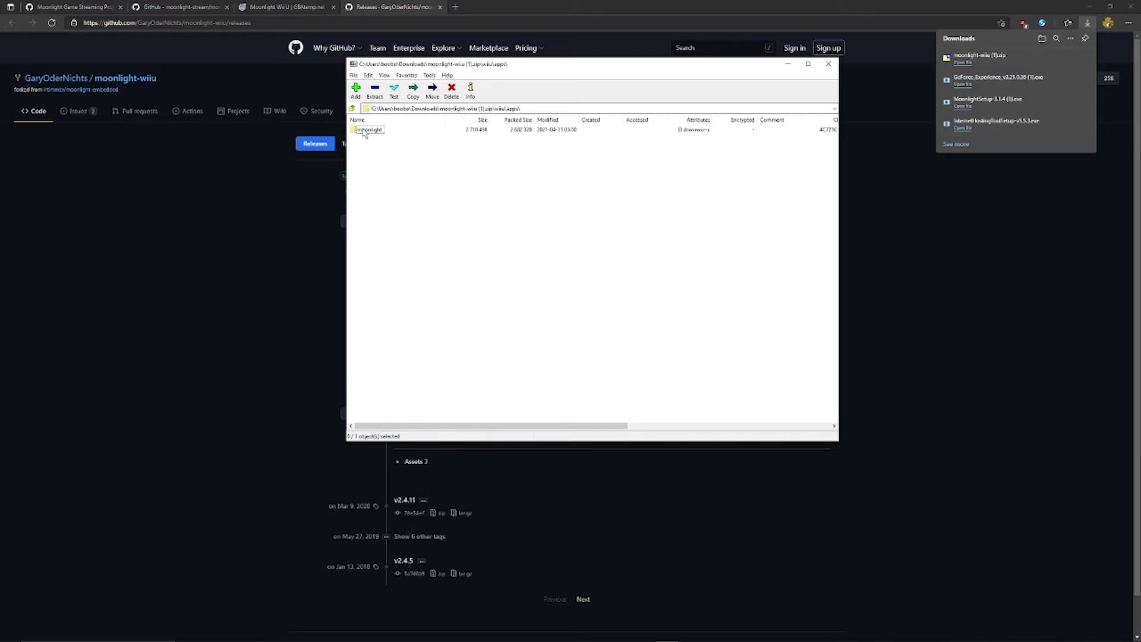
double_click(369, 130)
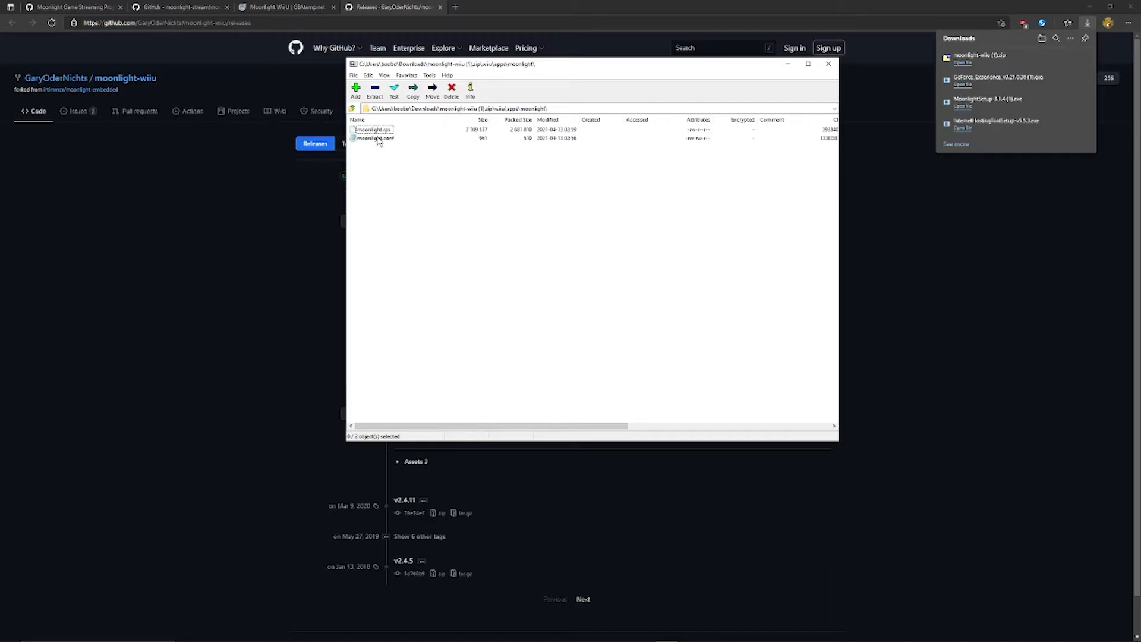
- Open moonlight.conf from the archive in Notepad for editing
right_click(375, 138)
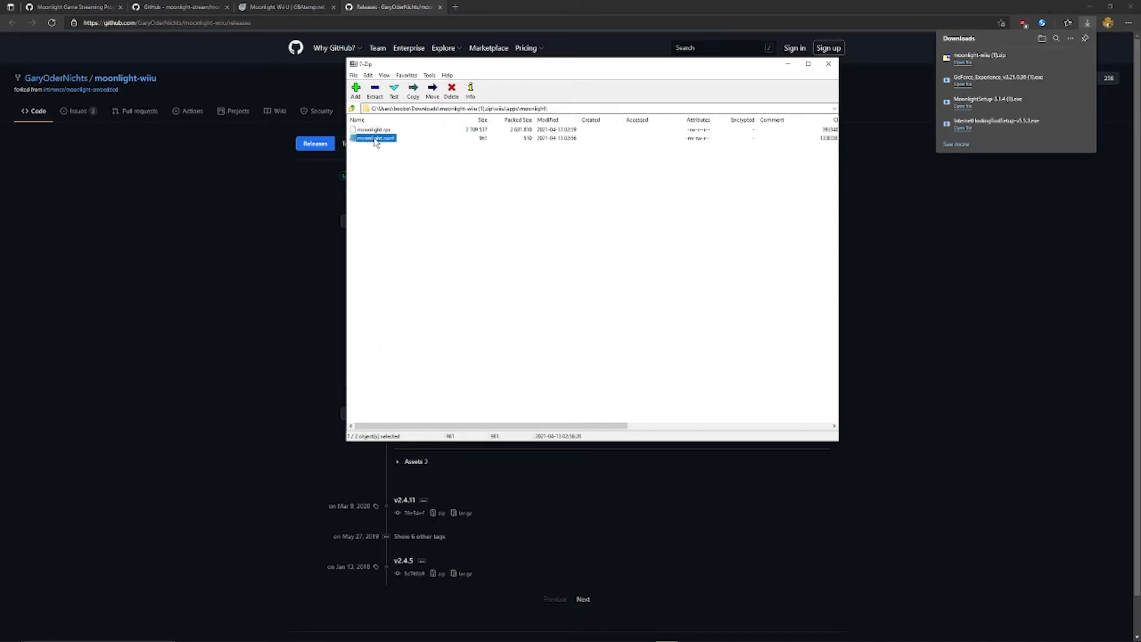
double_click(374, 137)
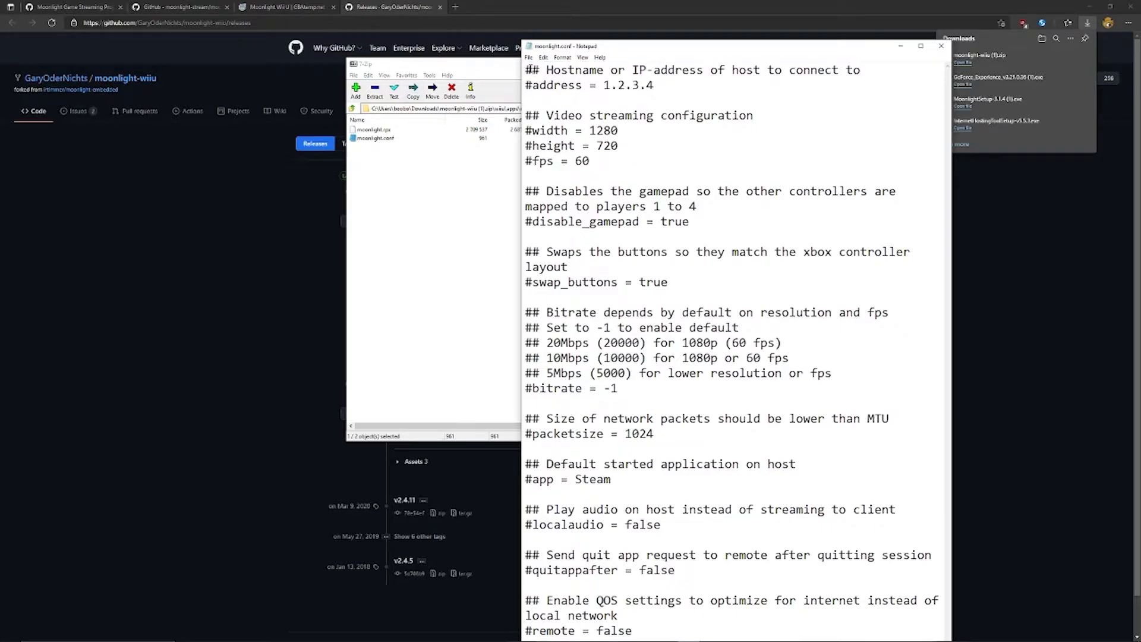
- Uncomment the address line and set the host address to 192.168.1.7
key("ctrl+a")
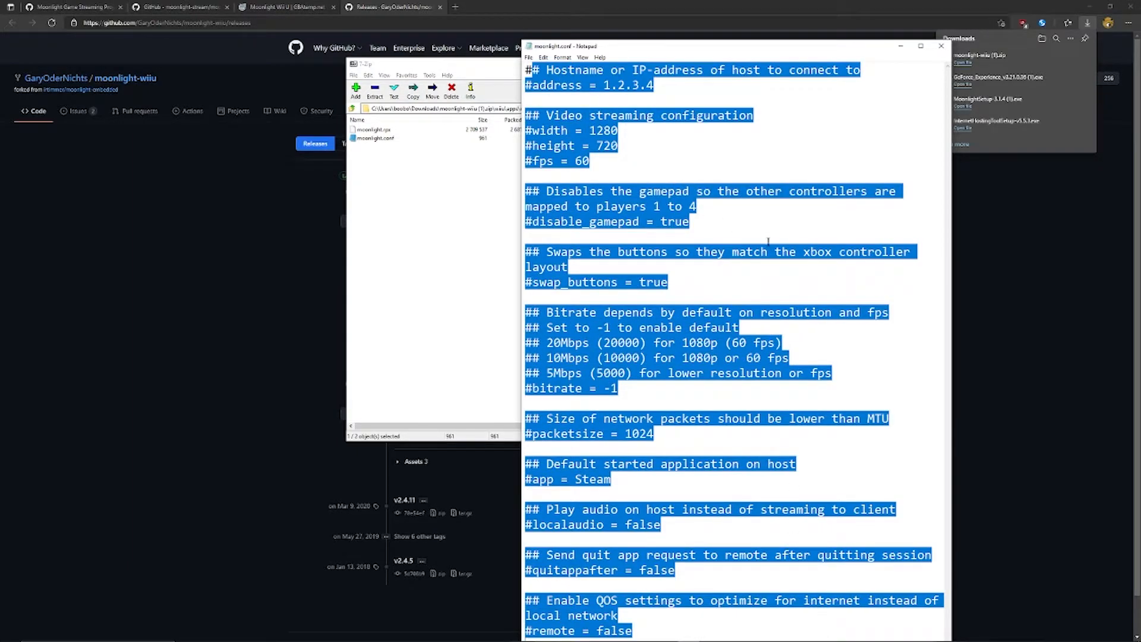
left_click(663, 116)
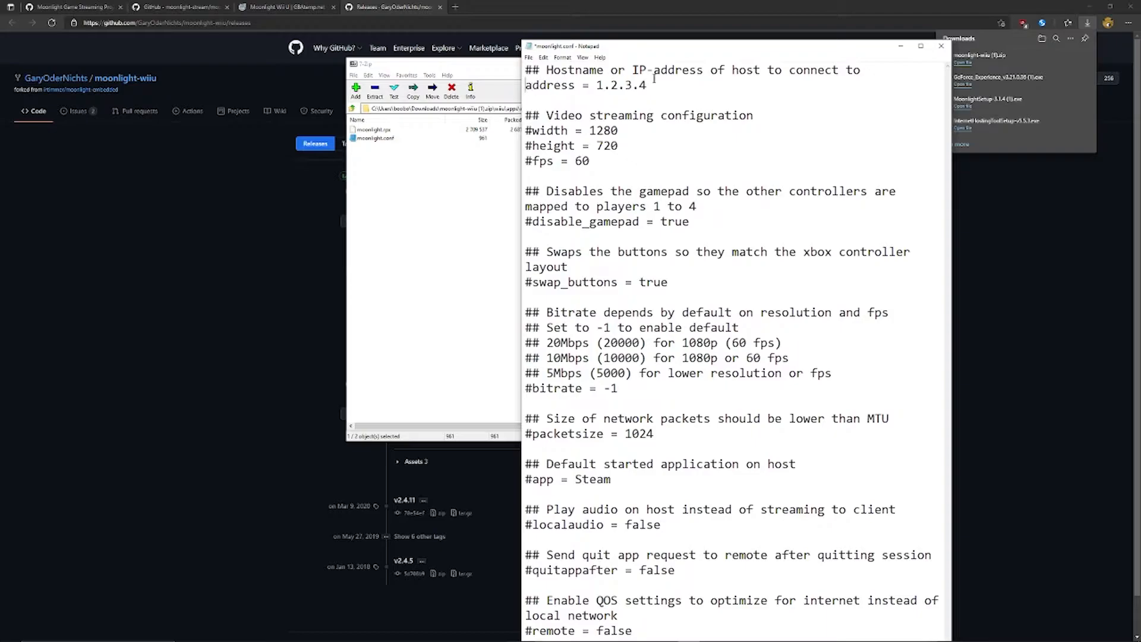
type("192.168.1.7")
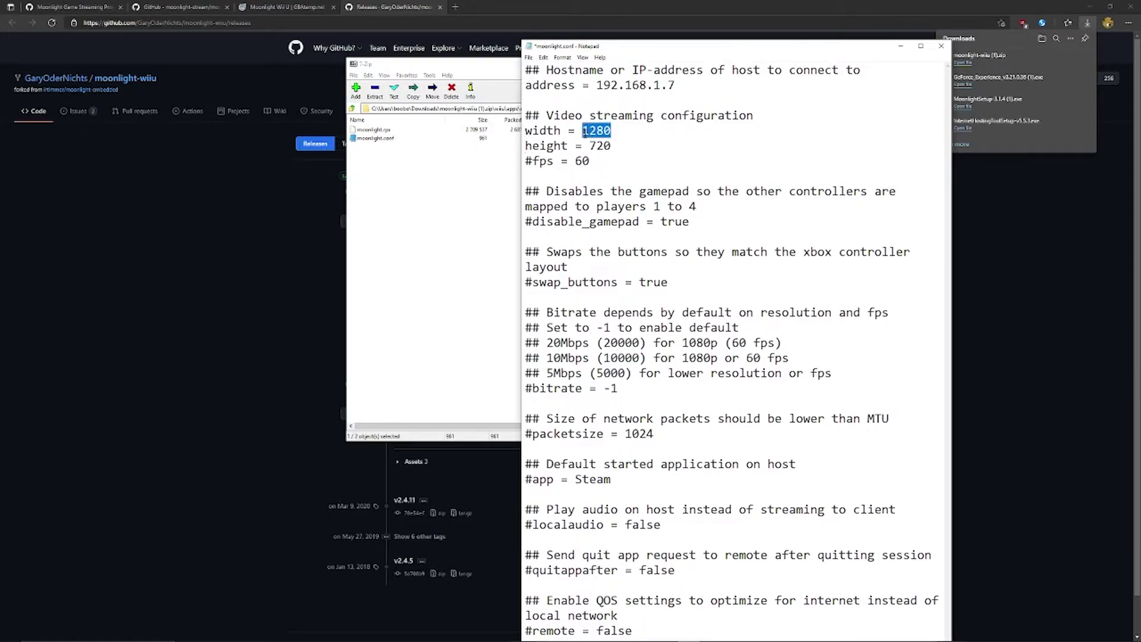
- Uncomment the video settings and set width 640, height 480 and fps 30
type("6")
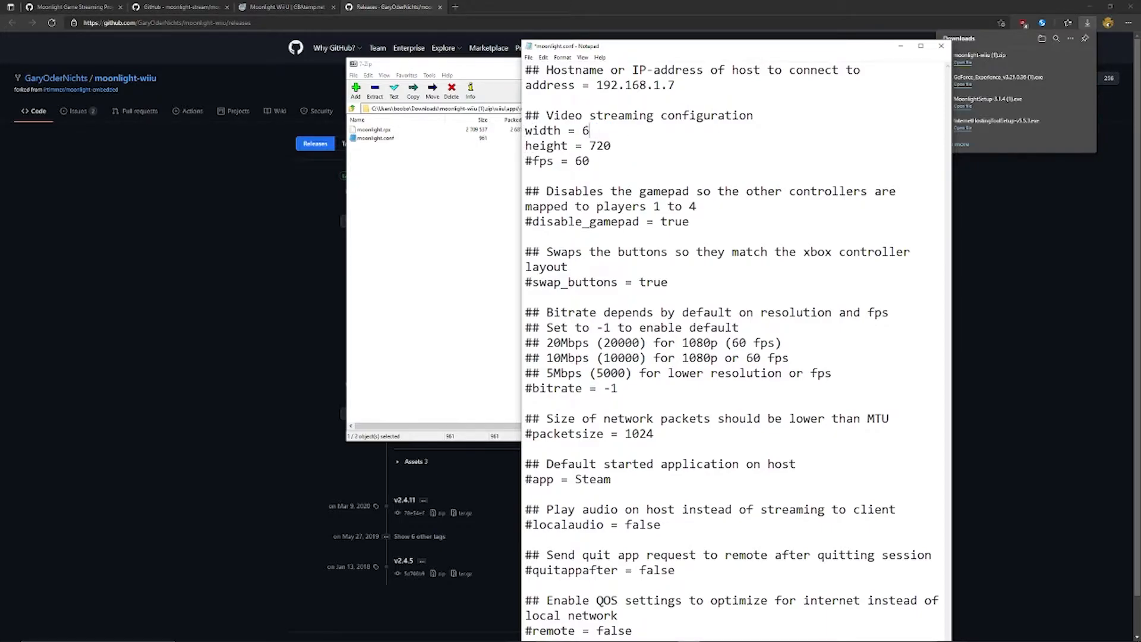
type("40")
left_click(569, 145)
type("48")
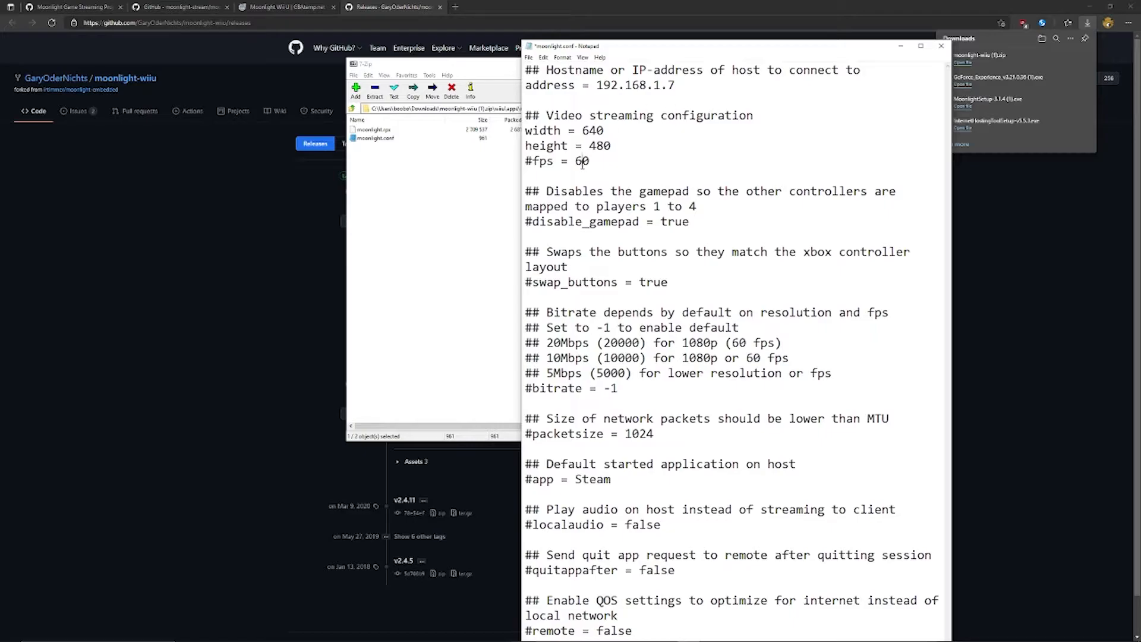
type("30")
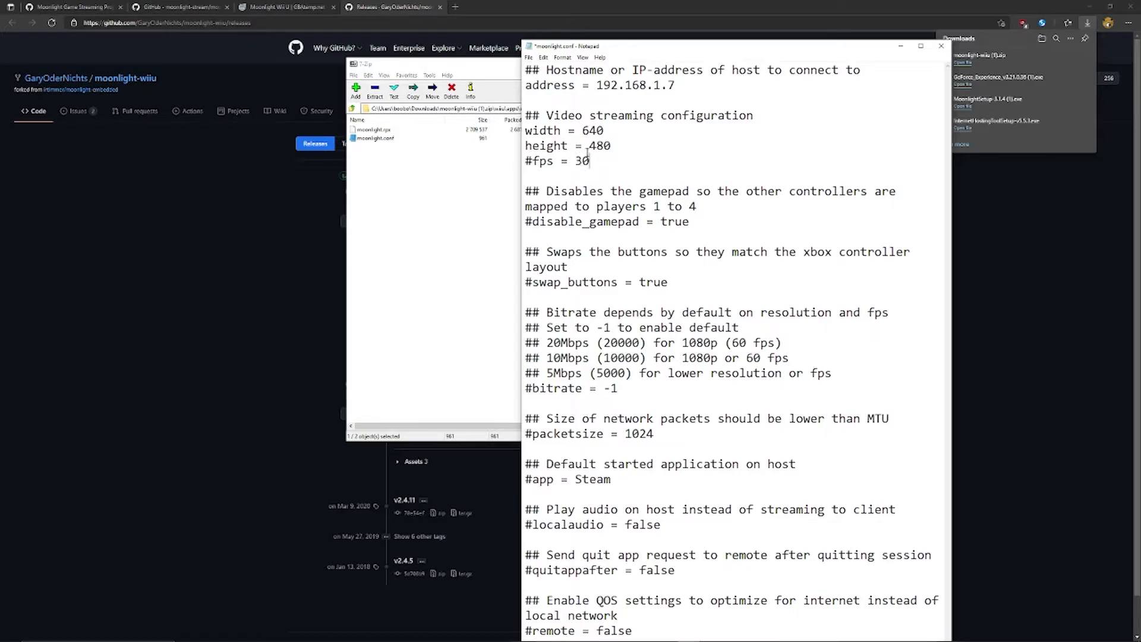
mouse_move(641, 172)
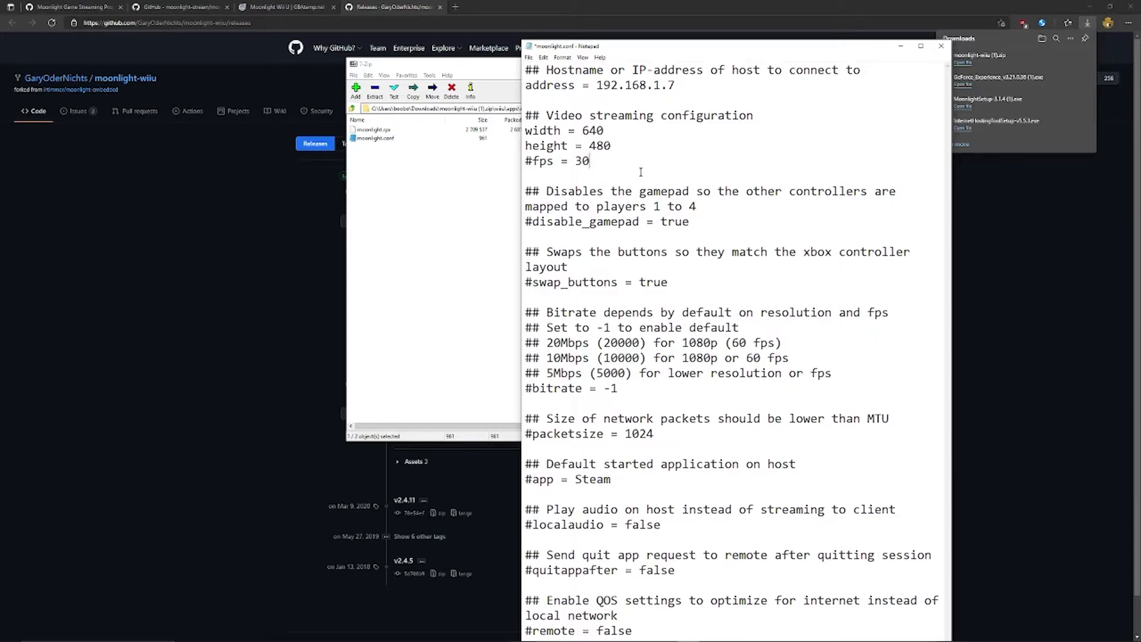
left_click_drag(526, 130, 591, 161)
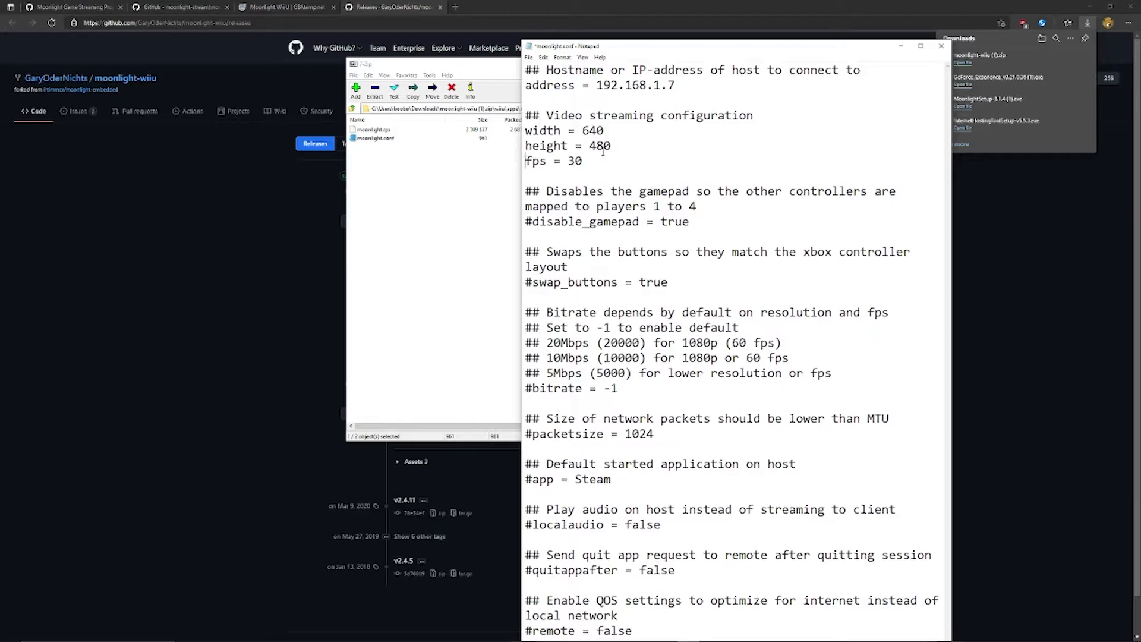
double_click(592, 130)
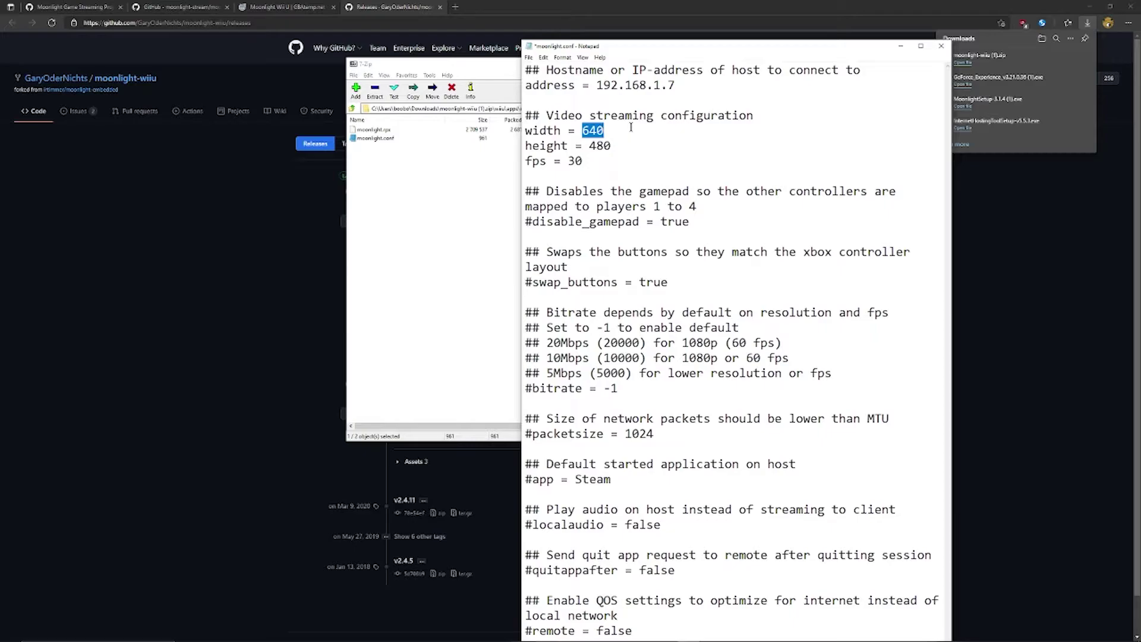
mouse_move(605, 160)
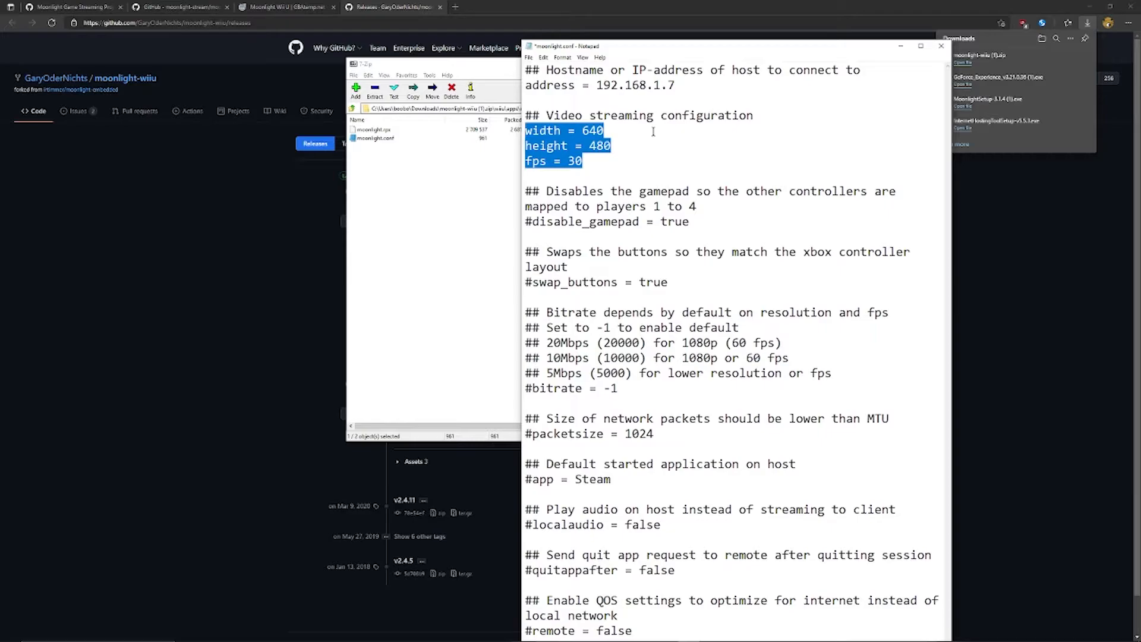
- Rewrite the gamepad line as disable_gamepad = false
left_click(580, 178)
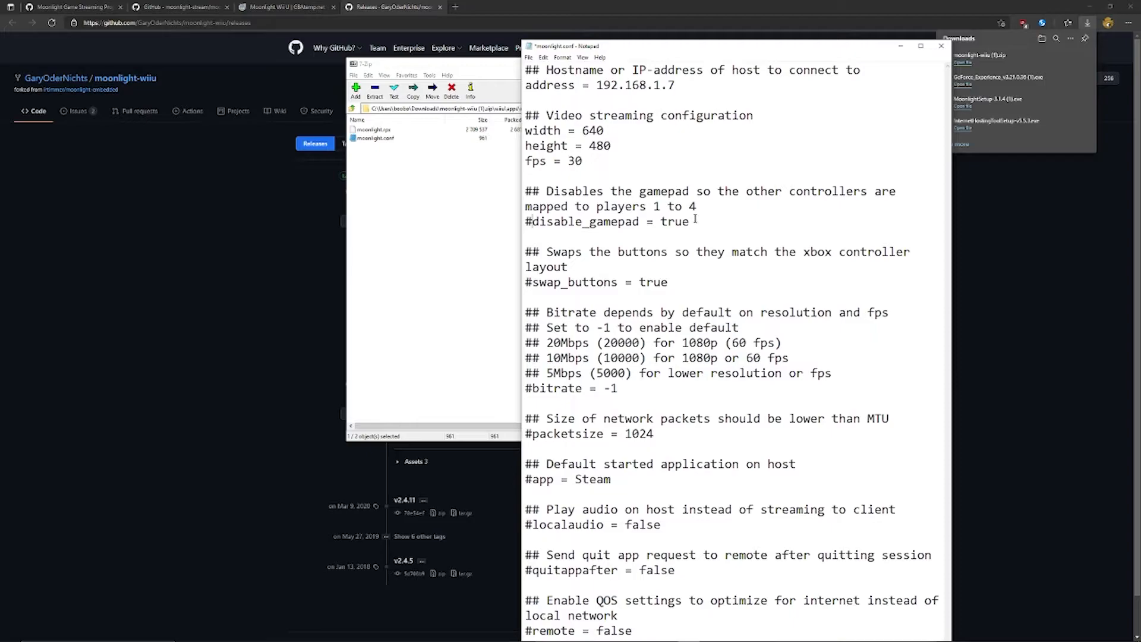
type("disable_gamepad = false")
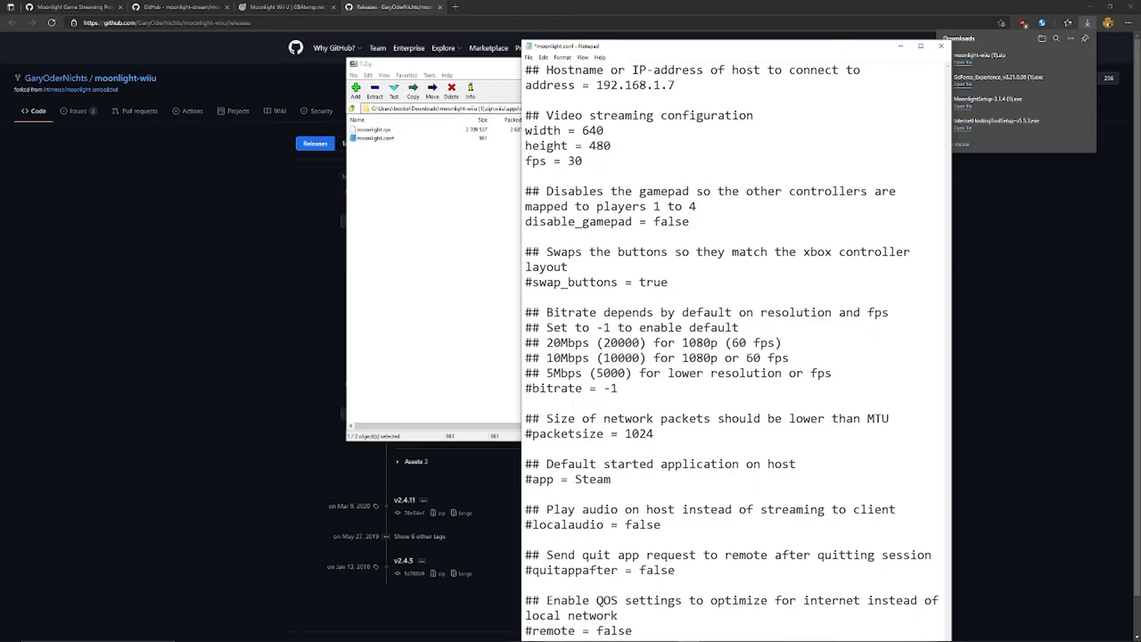
left_click(691, 221)
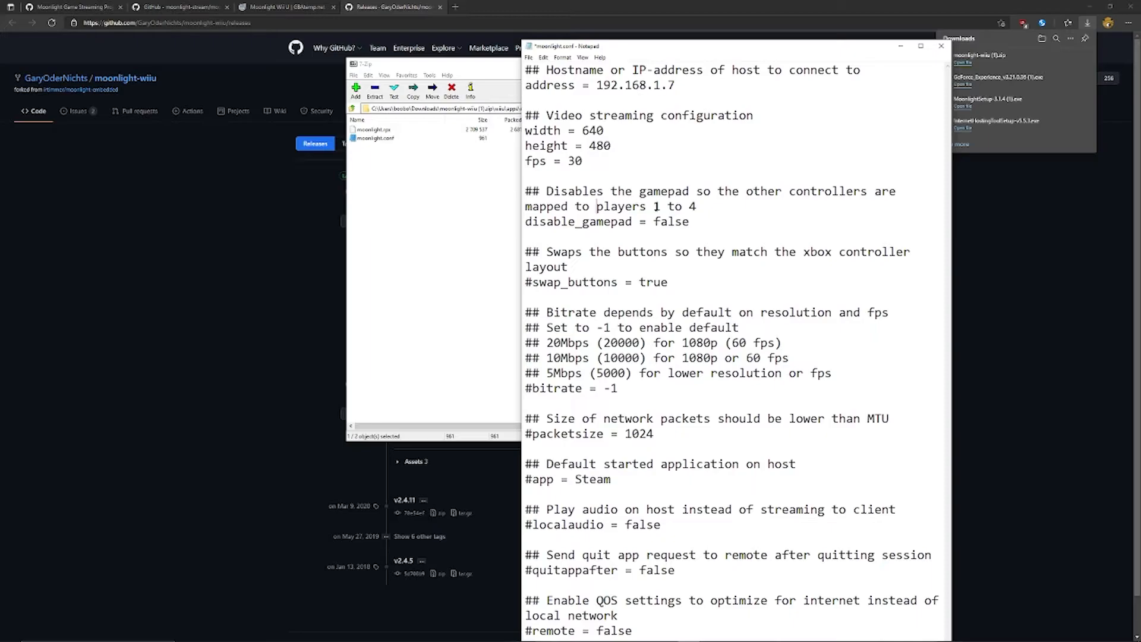
double_click(670, 222)
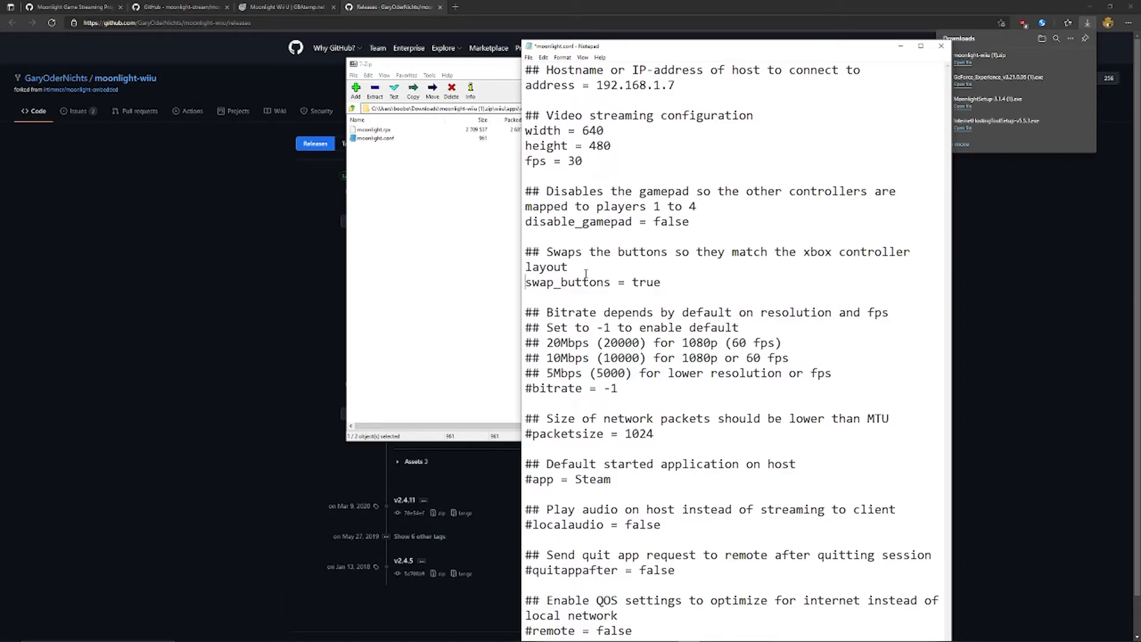
- Uncomment the swap_buttons = true setting
left_click_drag(617, 282, 661, 281)
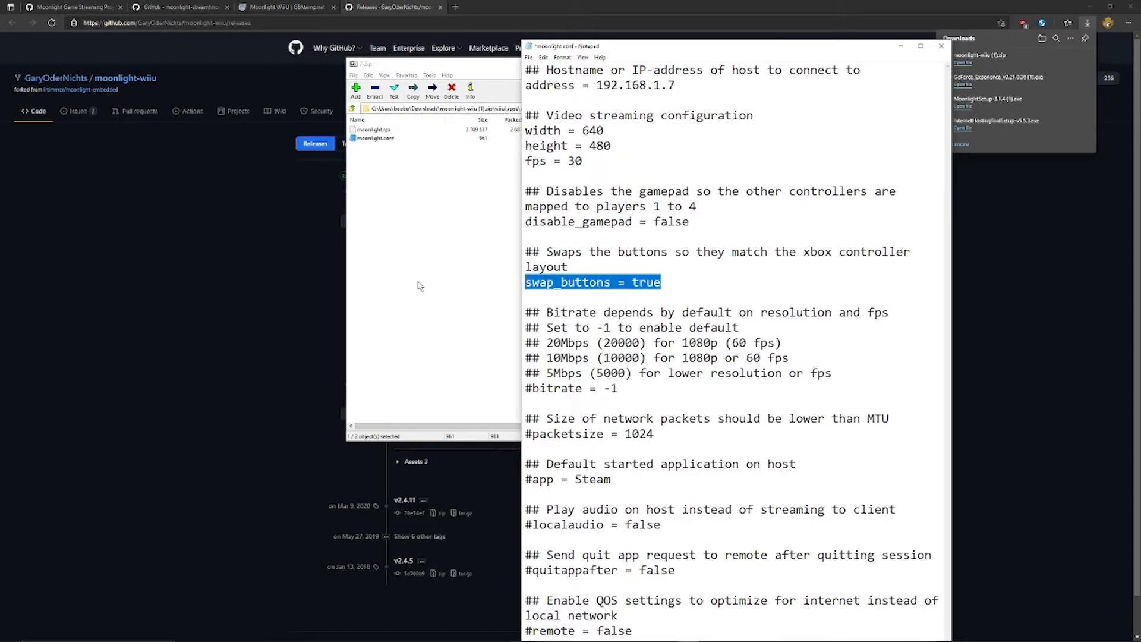
left_click(528, 282)
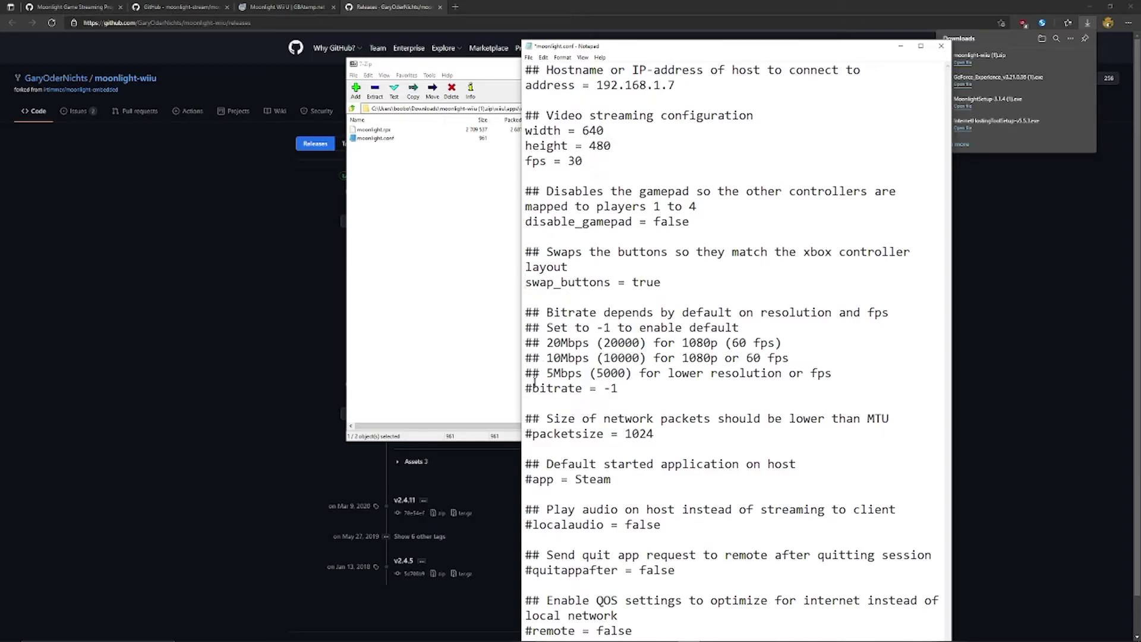
mouse_move(641, 339)
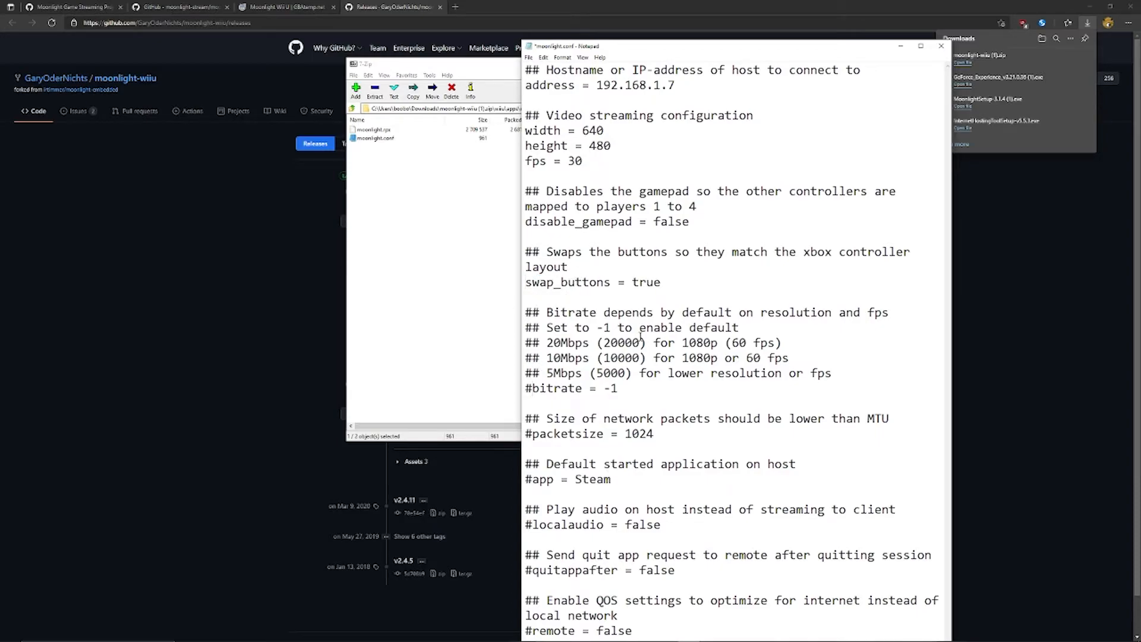
- Uncomment the bitrate line and set it to 5000, leaving packetsize commented
left_click(627, 388)
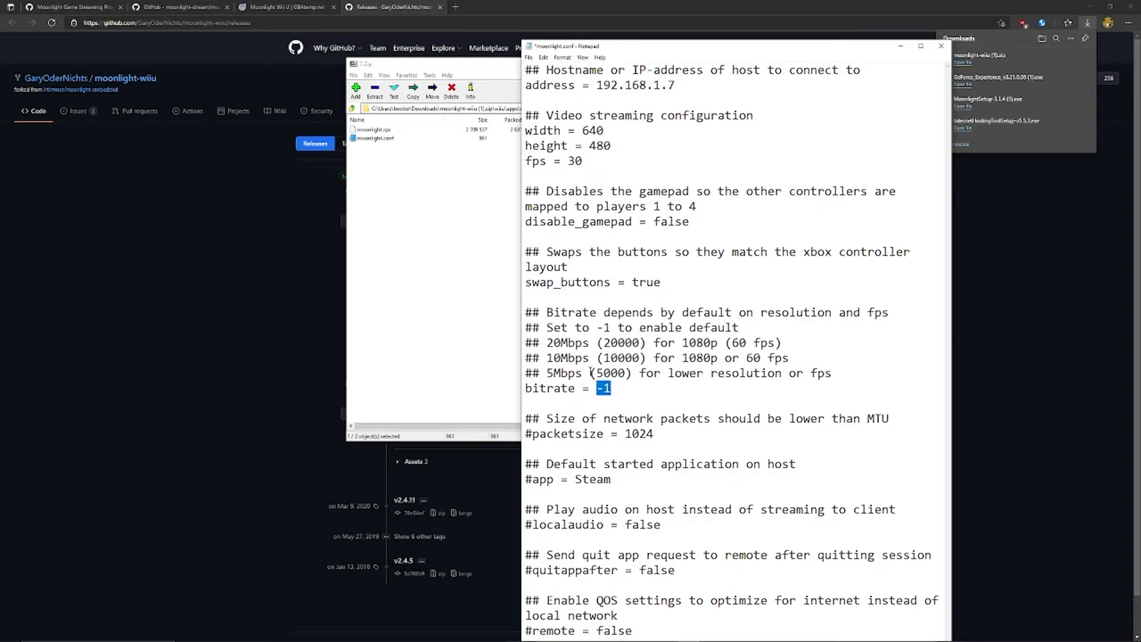
type("5000")
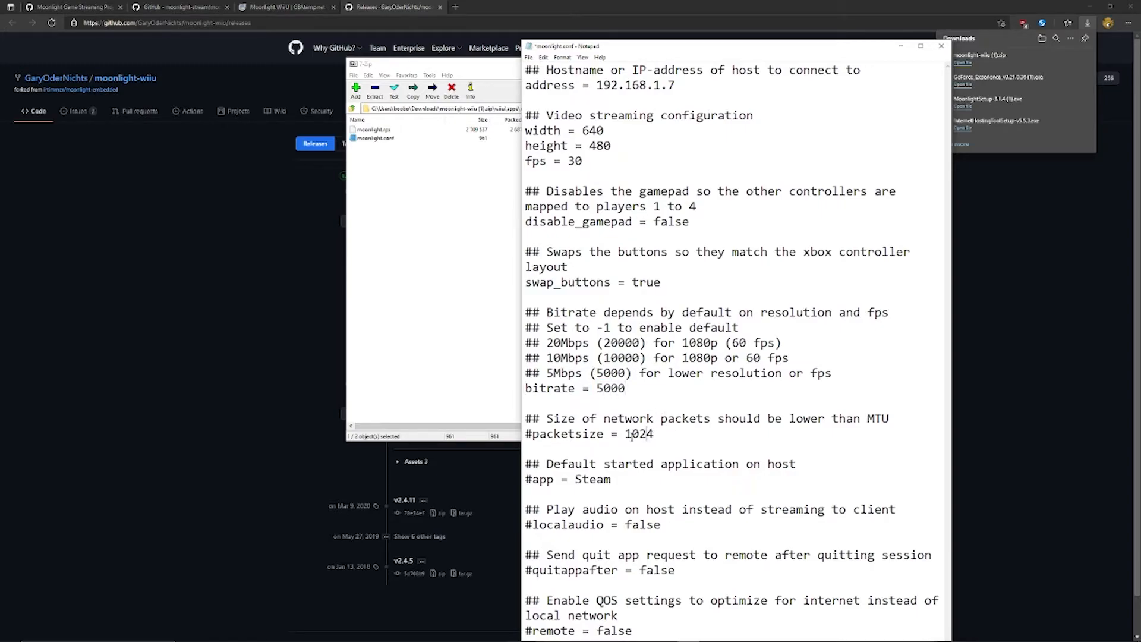
double_click(528, 434)
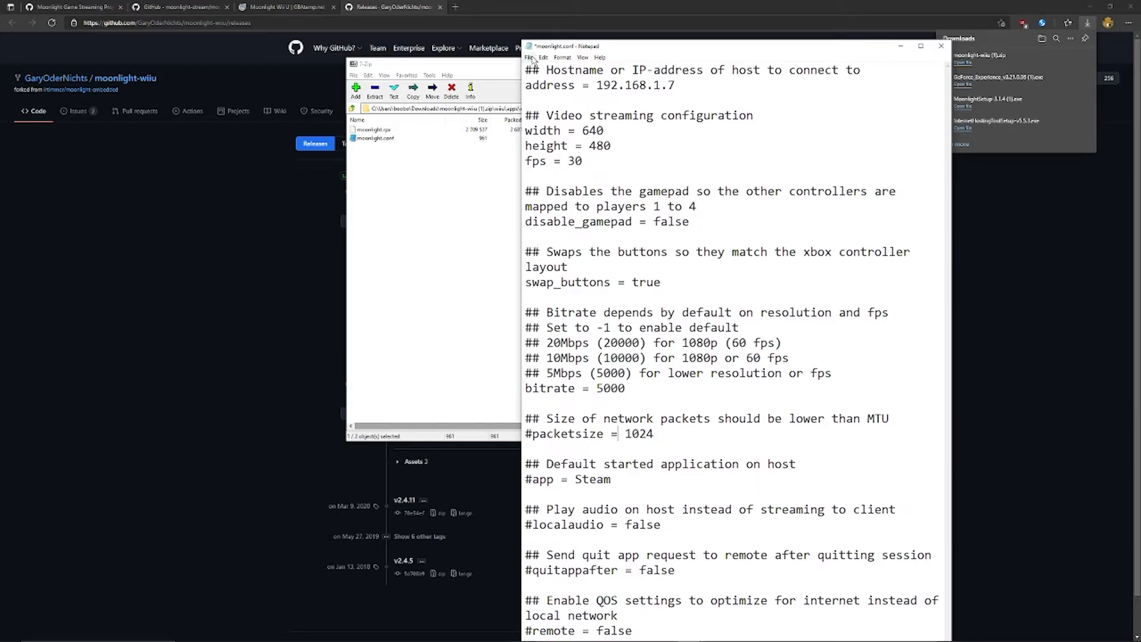
- Save moonlight.conf and confirm updating it inside the zip archive
left_click(532, 57)
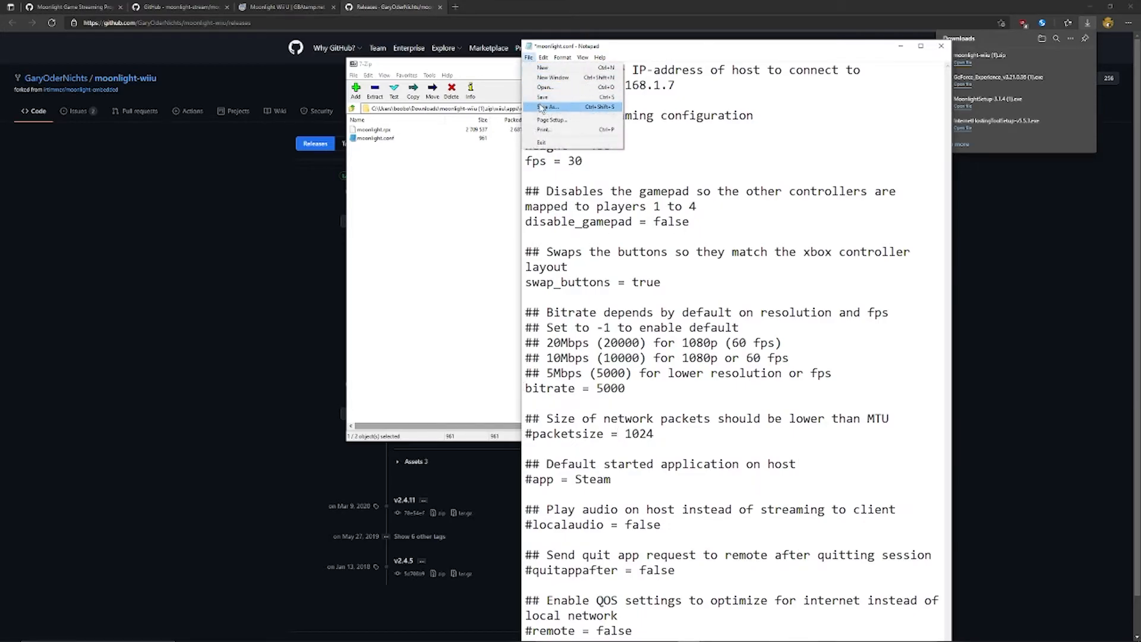
left_click(548, 107)
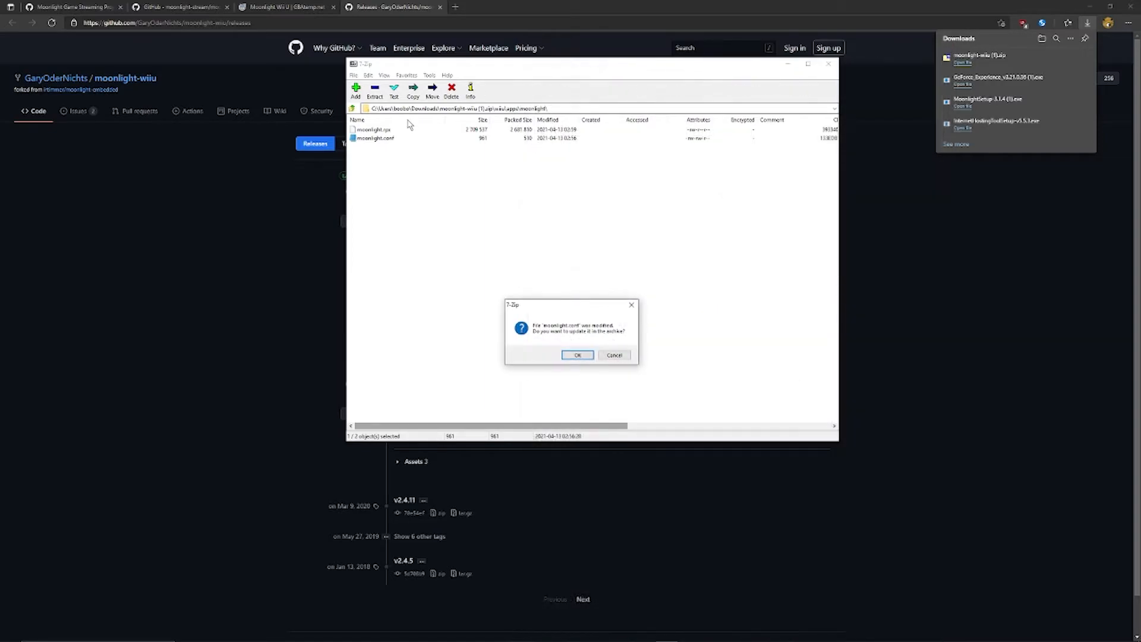
left_click(577, 355)
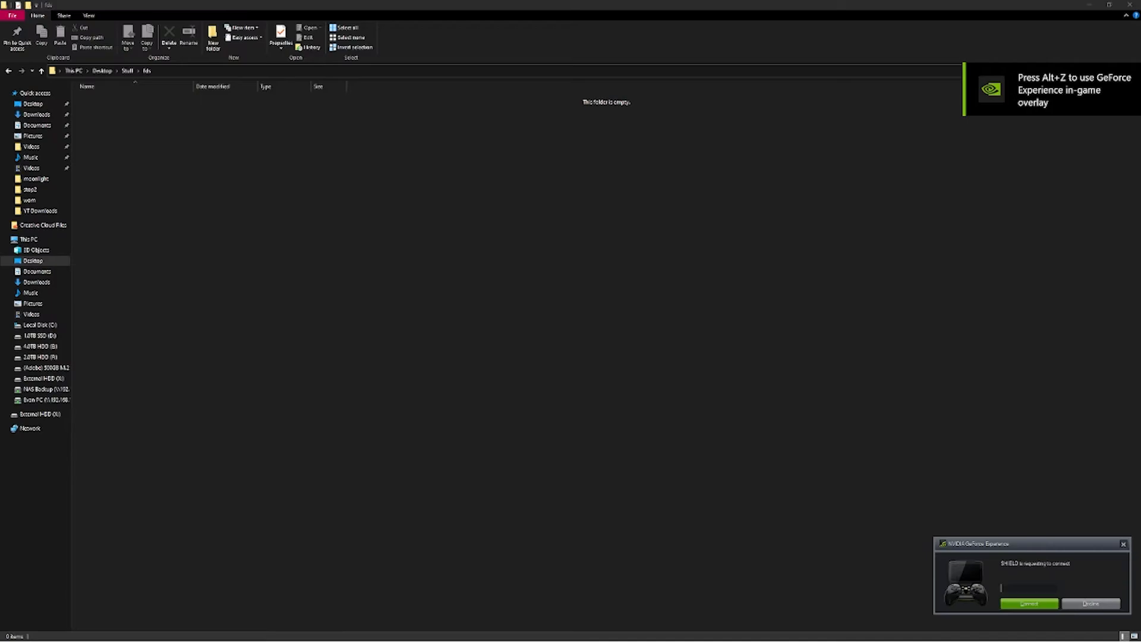
mouse_move(1067, 501)
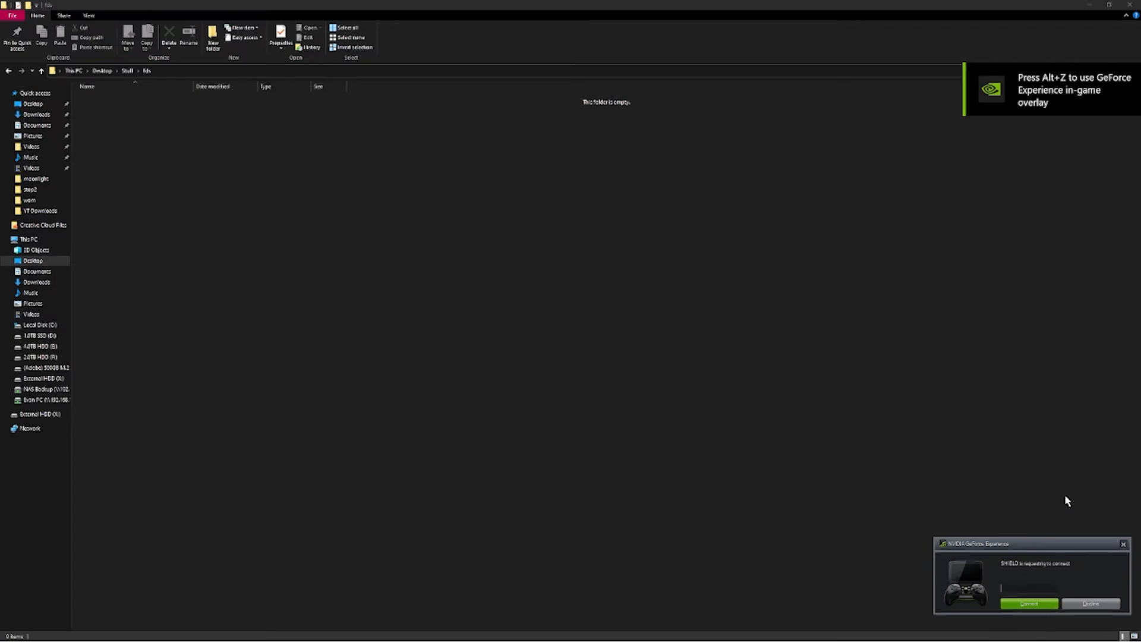